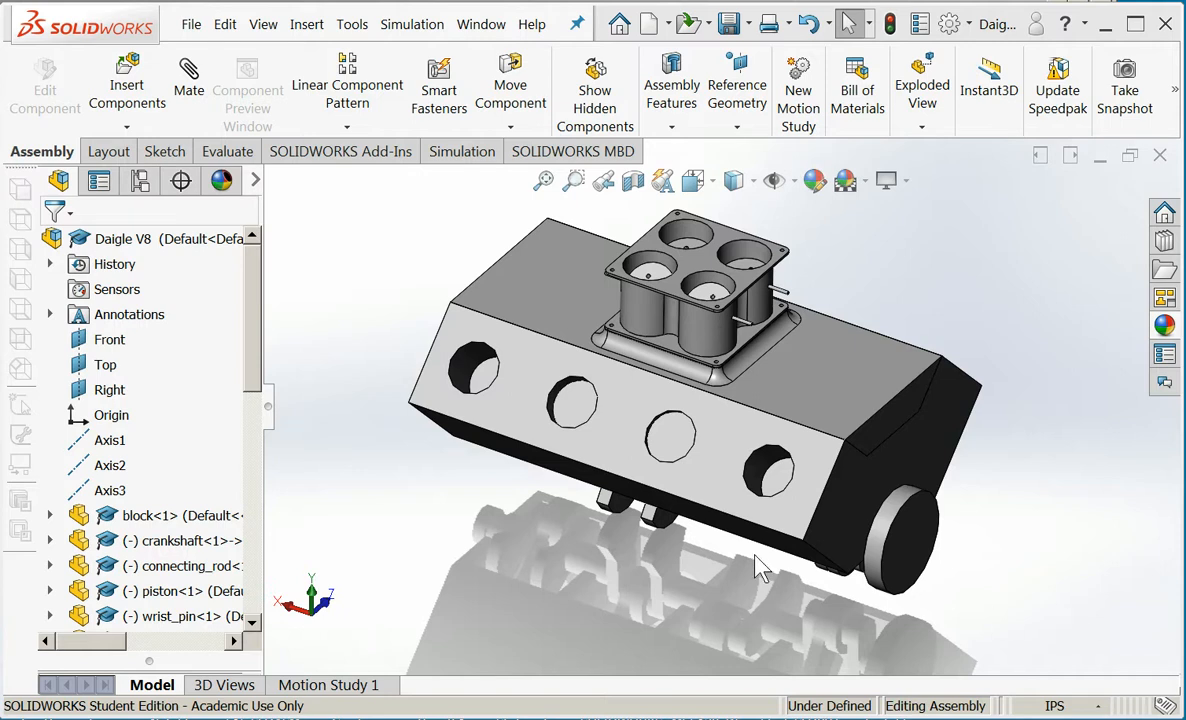
mouse_move(478, 396)
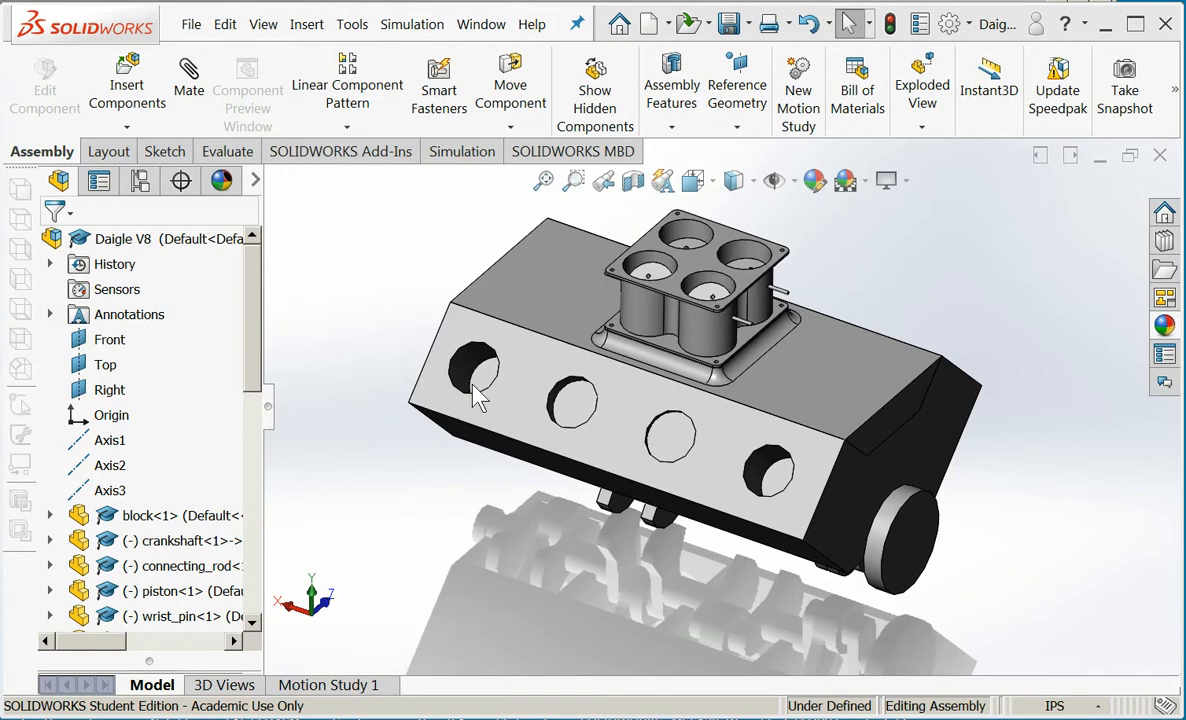
mouse_move(784, 478)
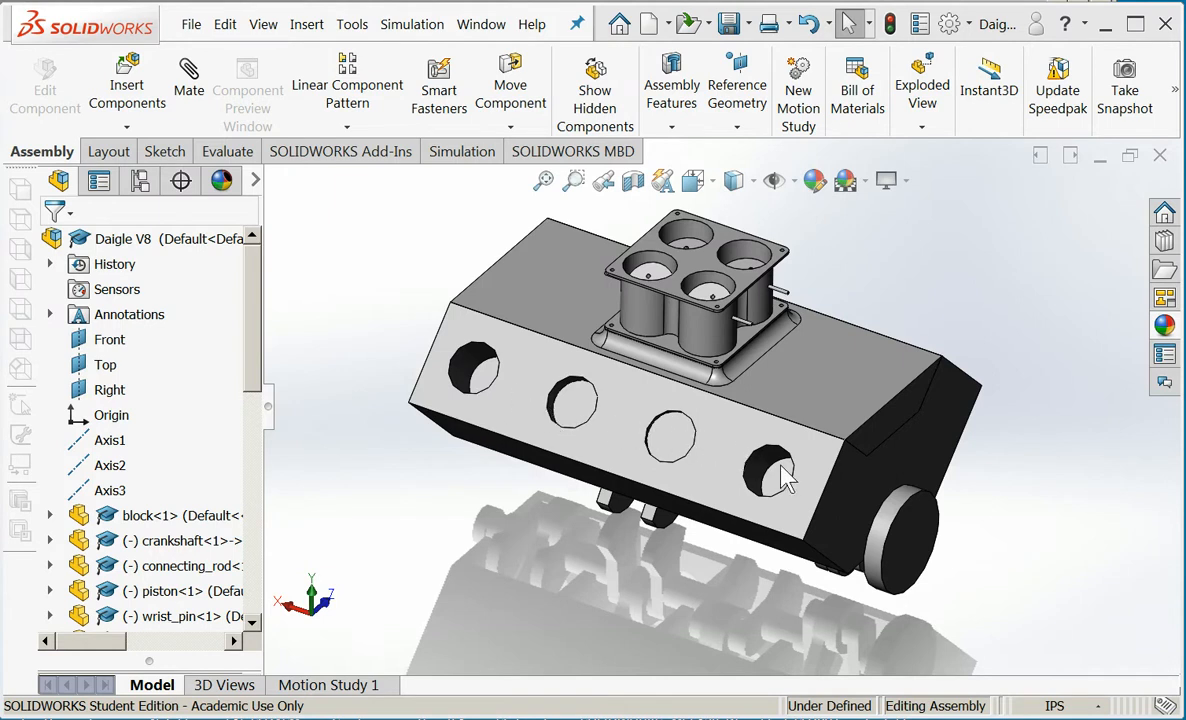
mouse_move(812, 490)
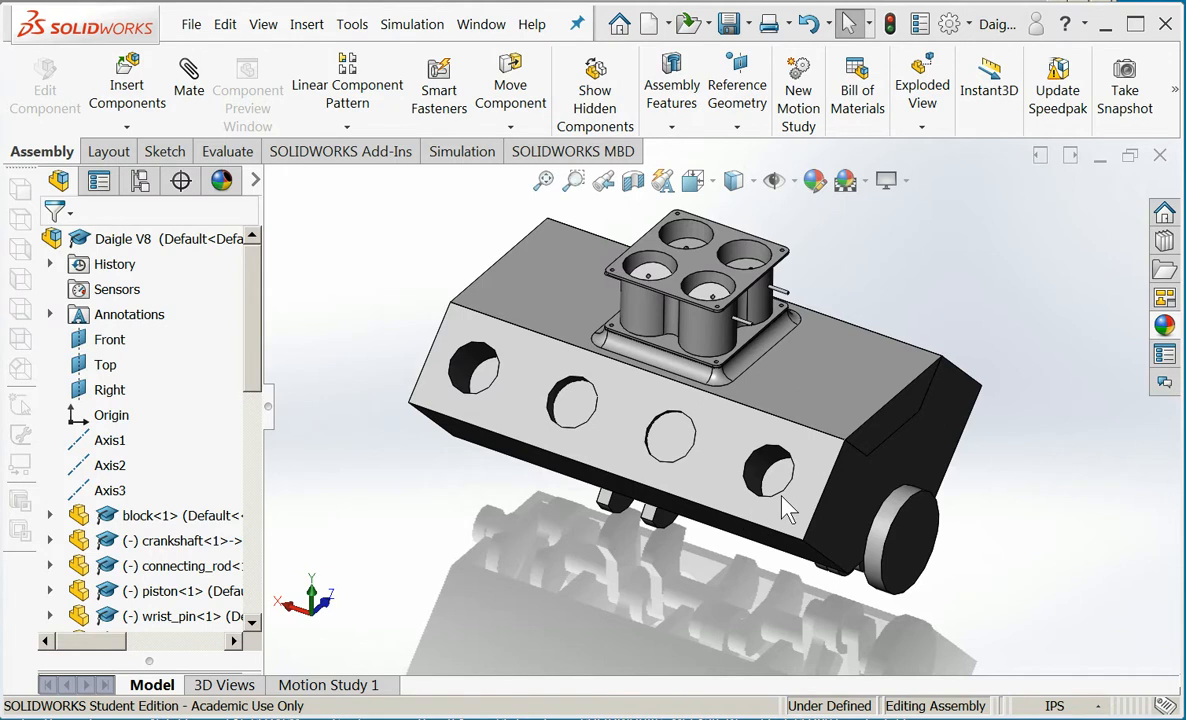
mouse_move(784, 480)
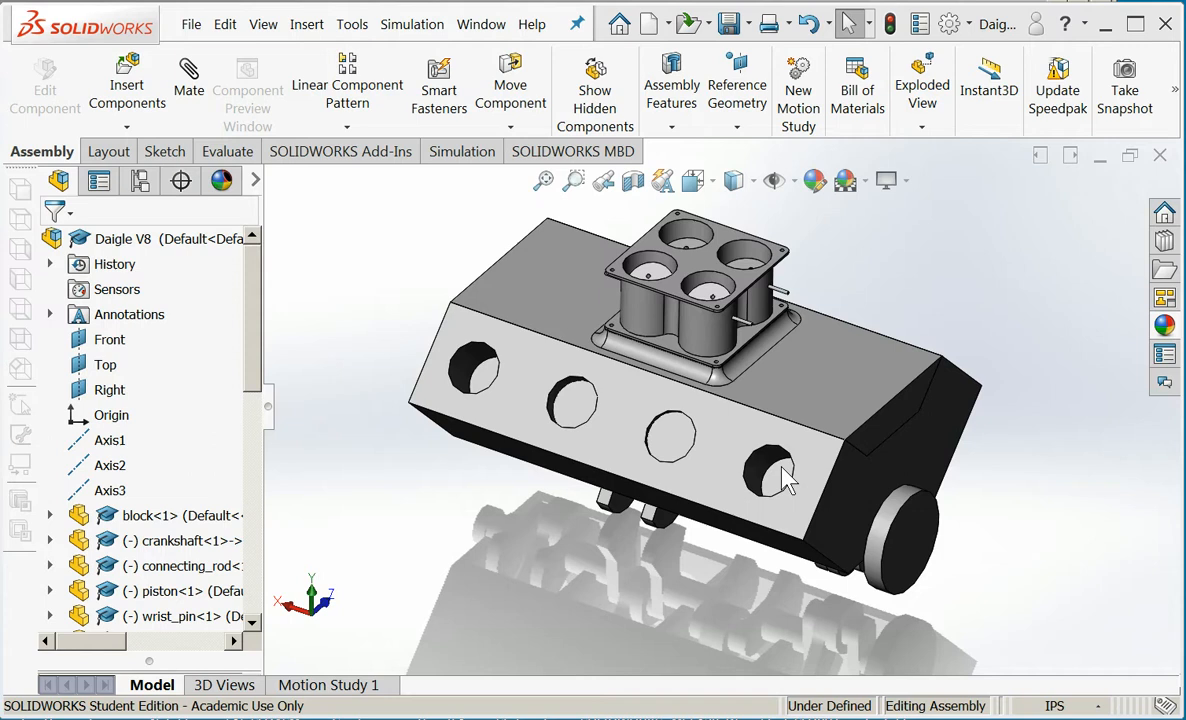
mouse_move(796, 482)
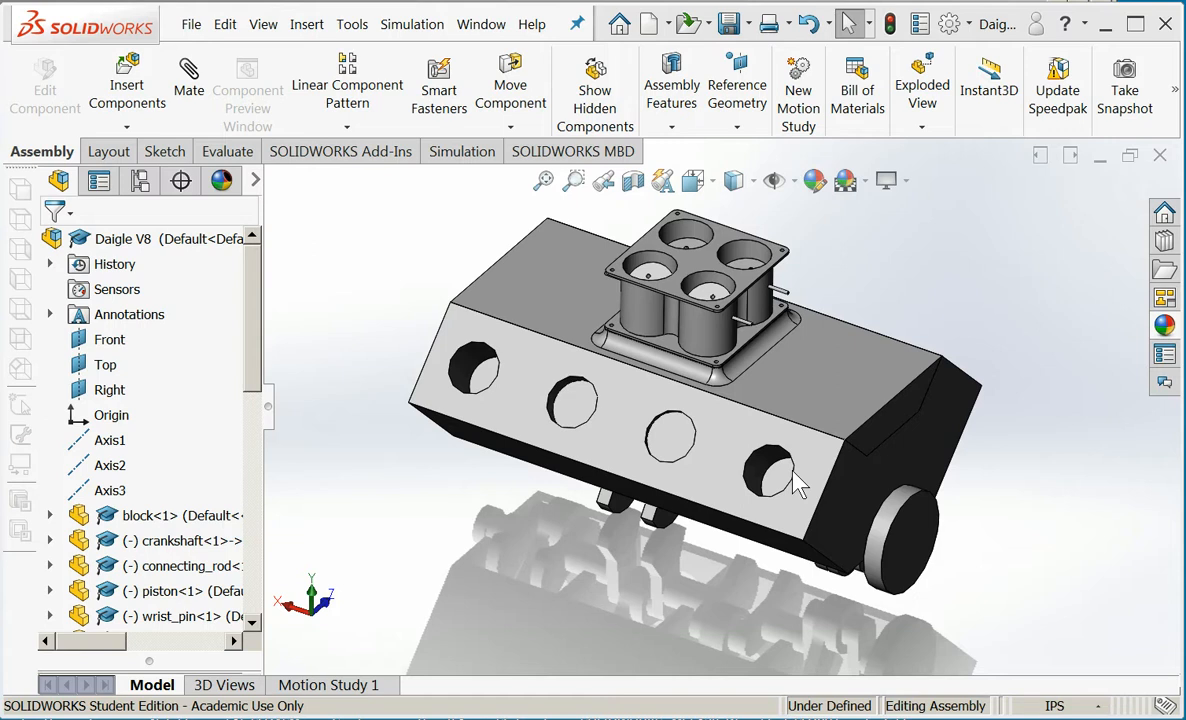
mouse_move(496, 390)
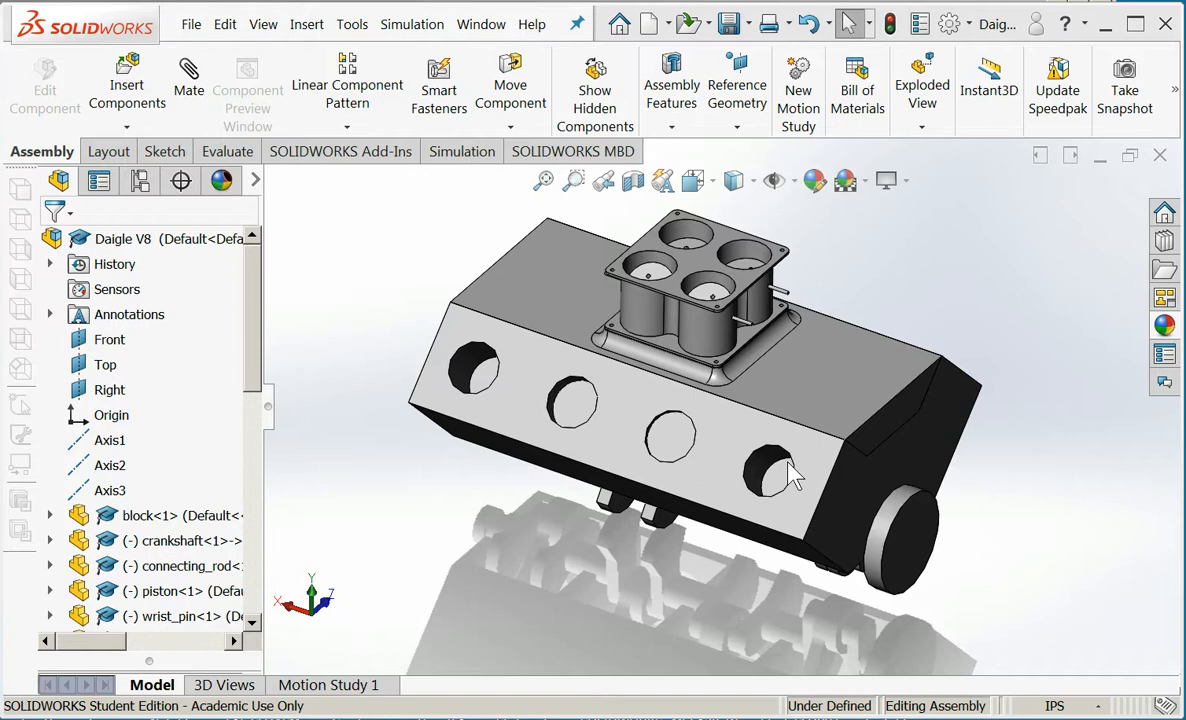
mouse_move(650, 444)
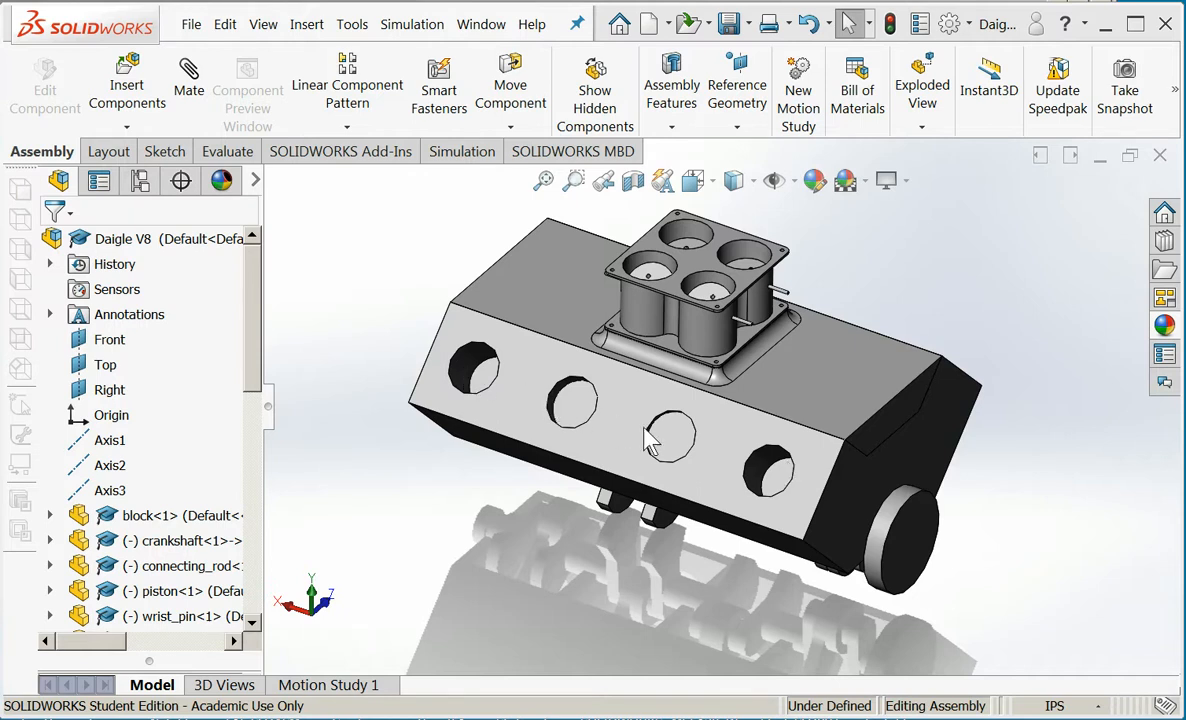
mouse_move(790, 488)
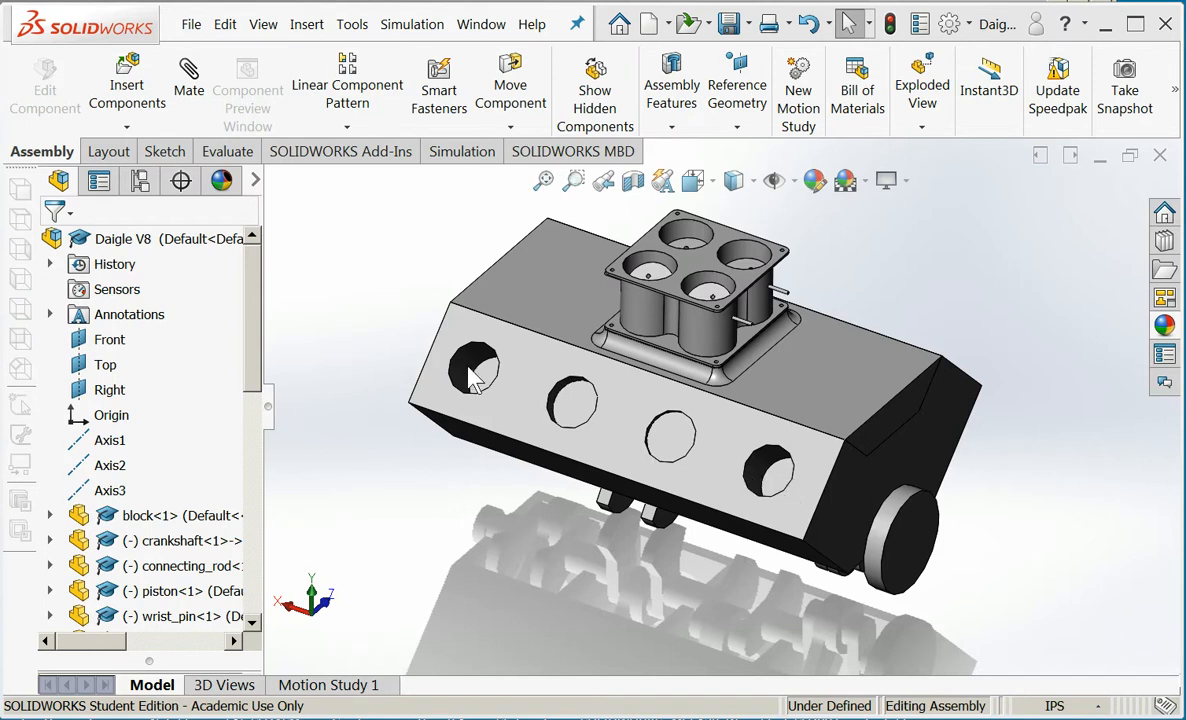
mouse_move(790, 478)
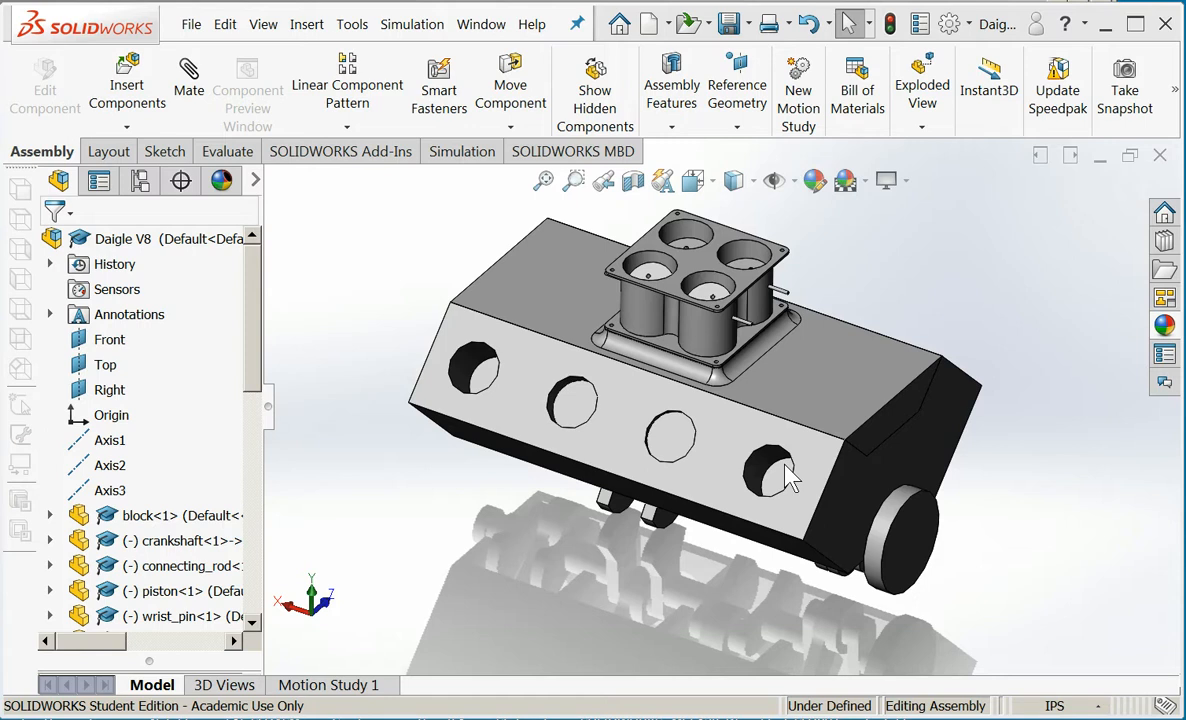
mouse_move(784, 478)
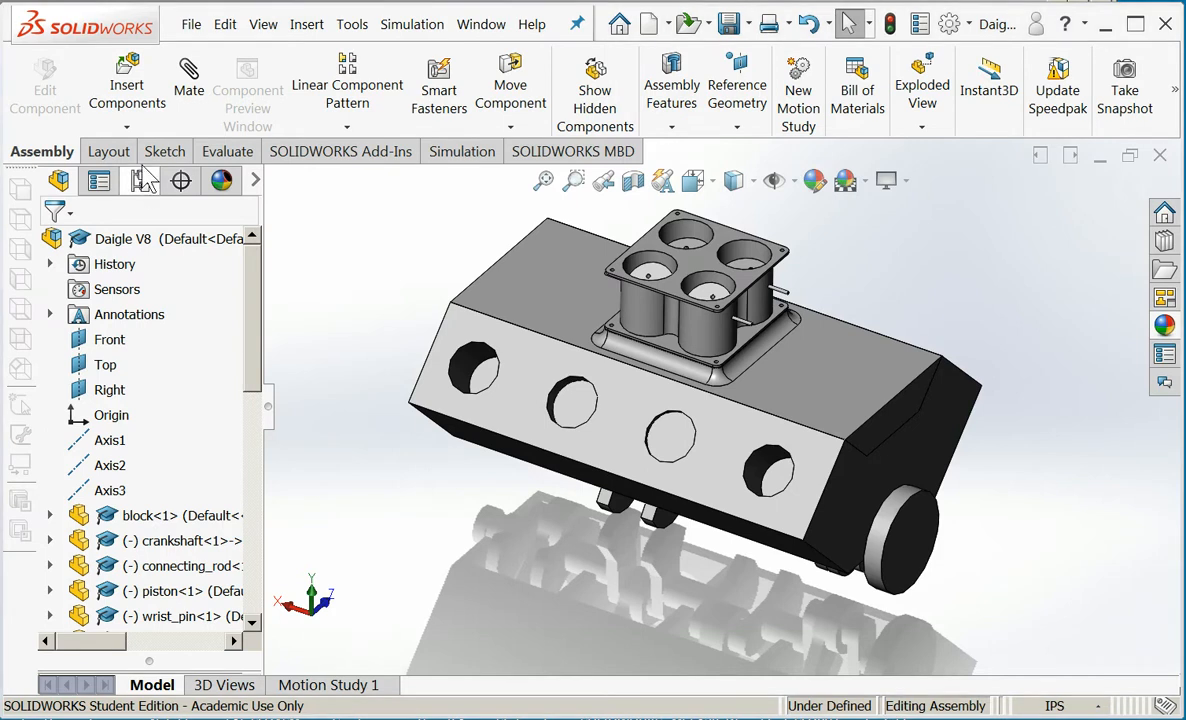
Load Hydraulic_cylinder.SLDPRT from recent documents and view its configurations in the ConfigurationManager
click(190, 24)
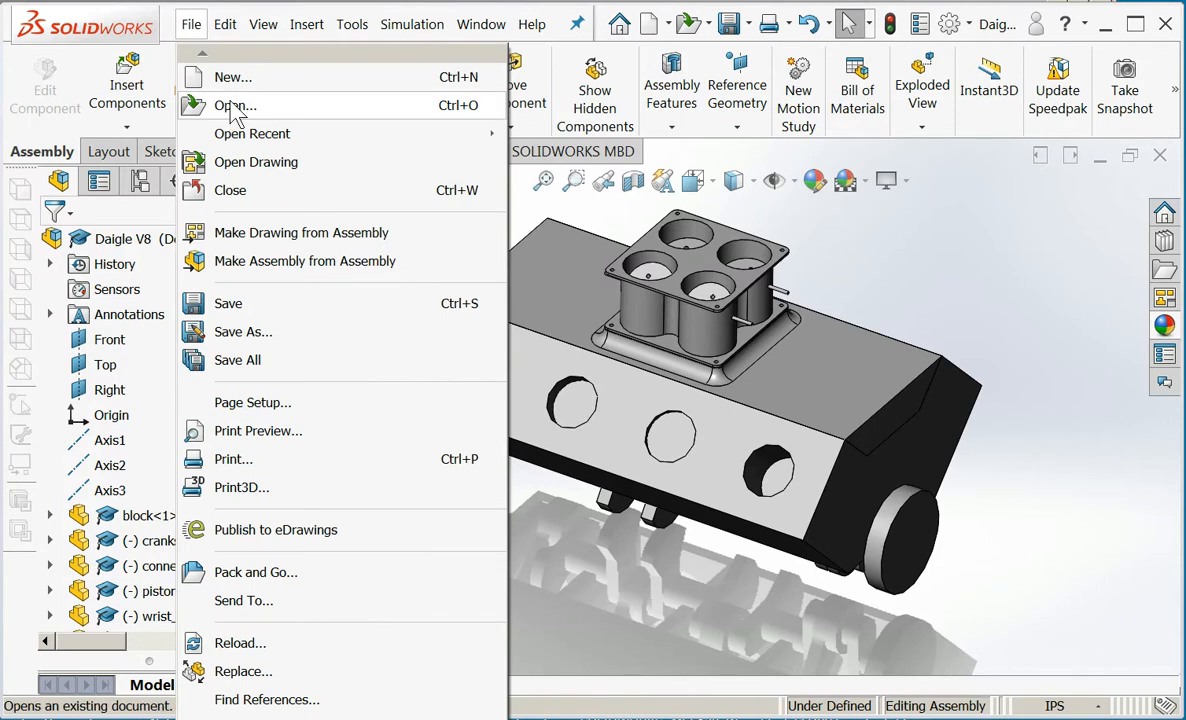
click(252, 132)
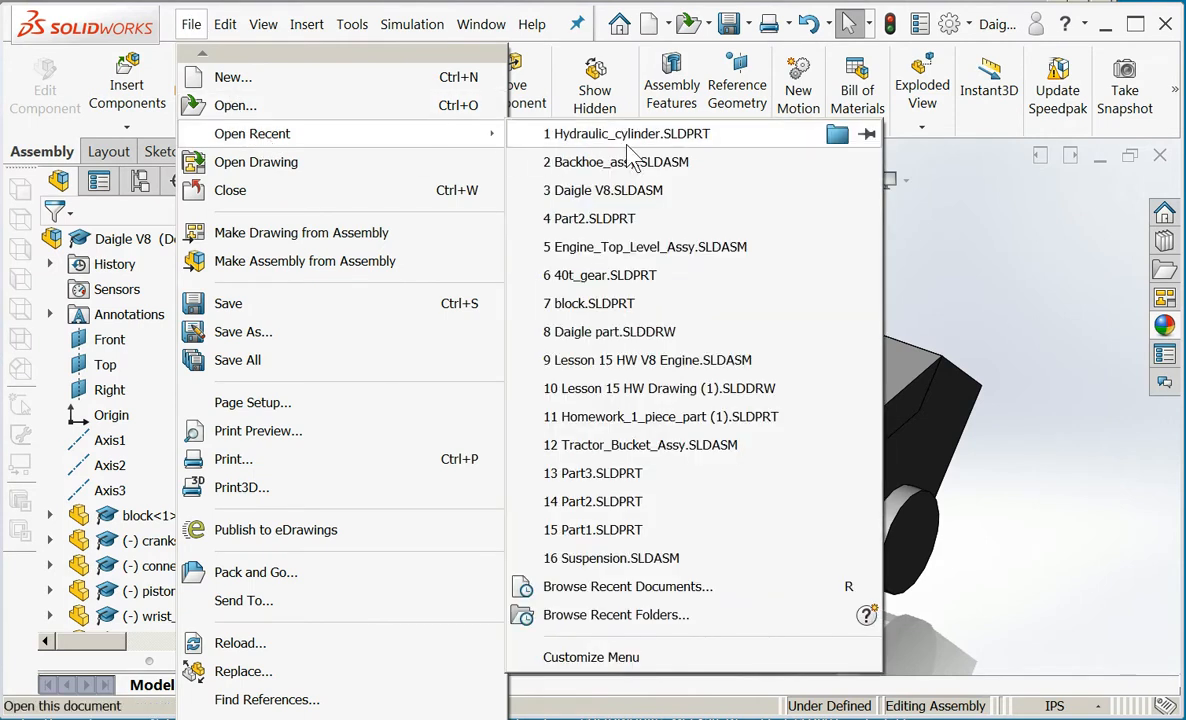
click(628, 132)
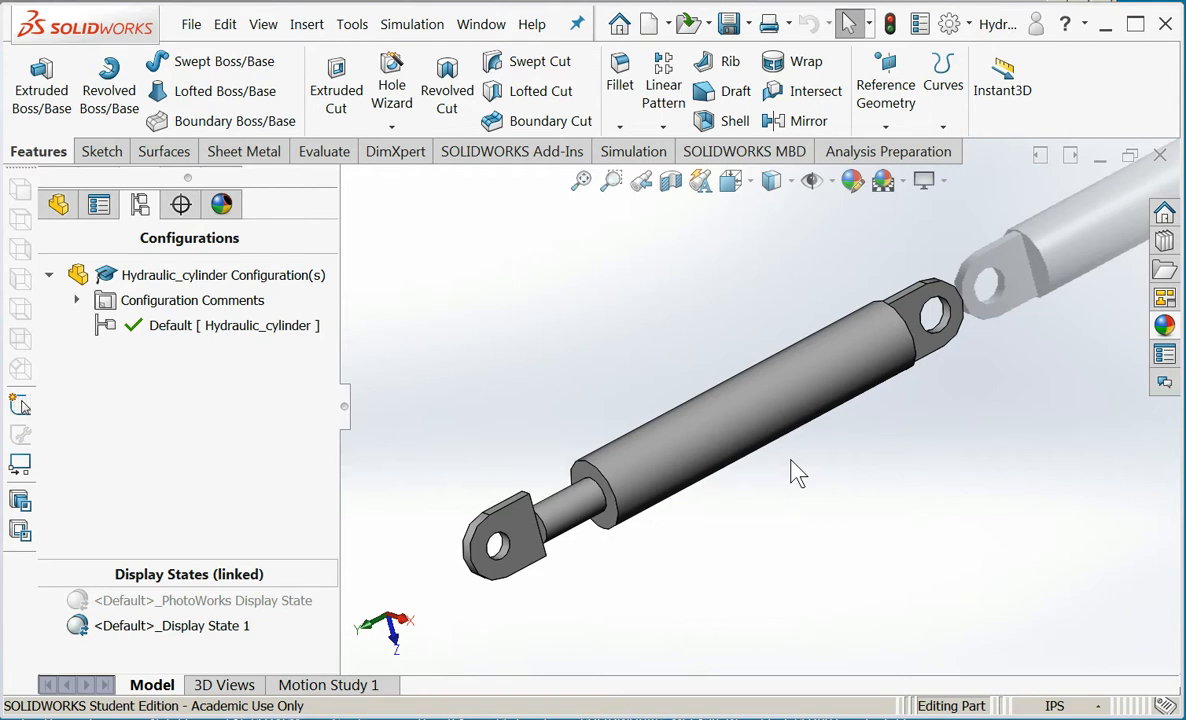
mouse_move(670, 504)
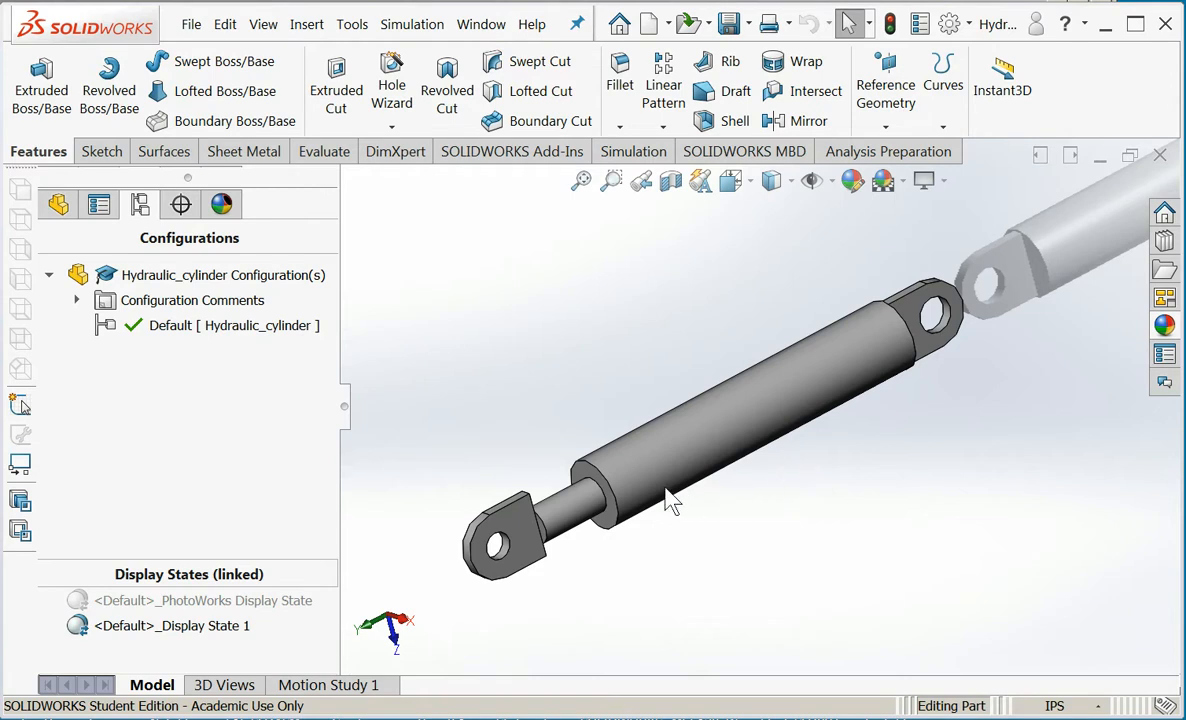
mouse_move(716, 460)
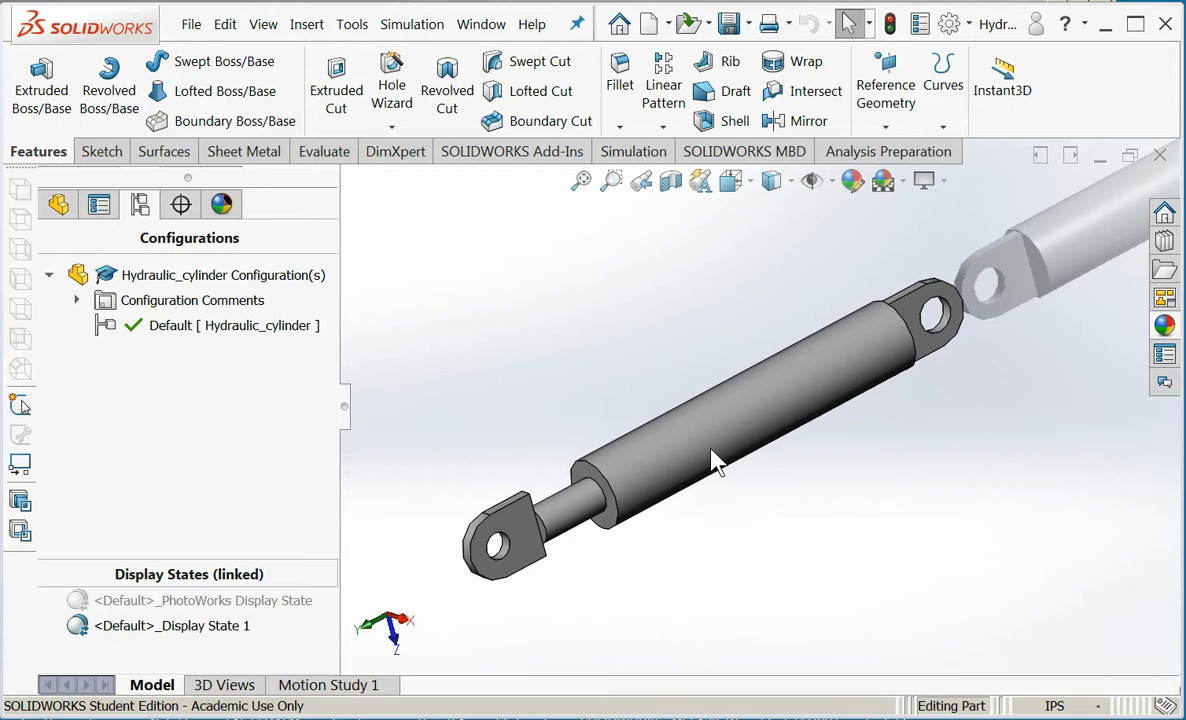
mouse_move(724, 456)
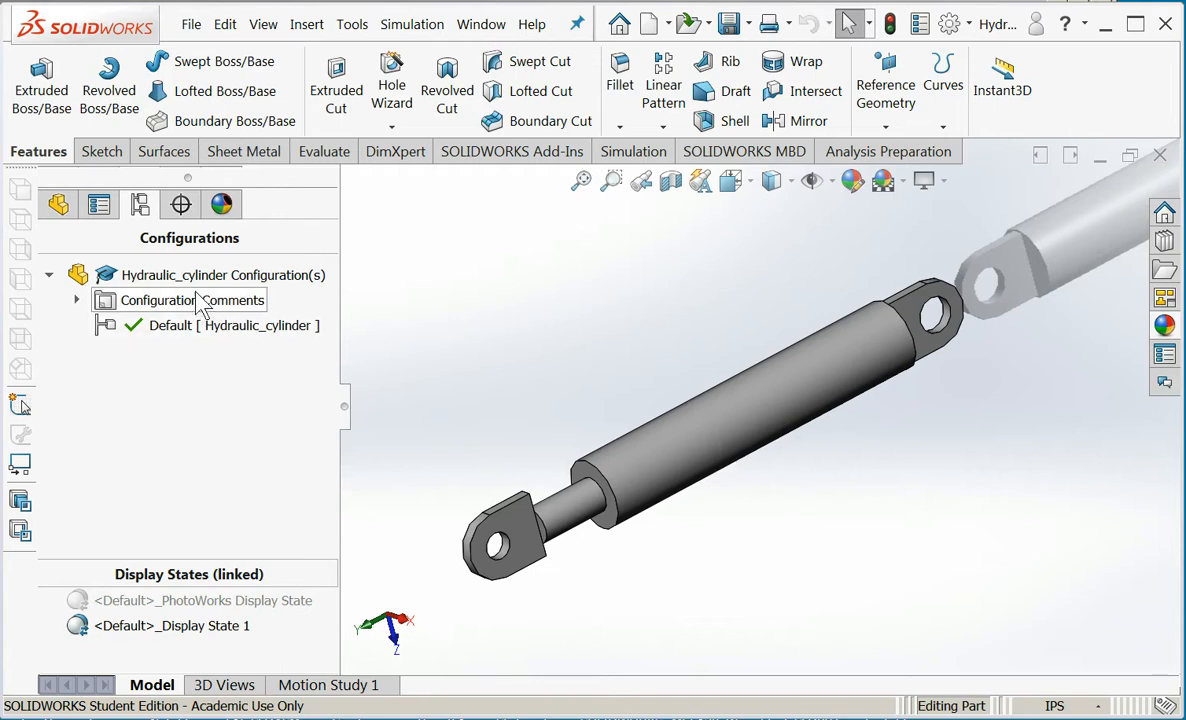
click(222, 274)
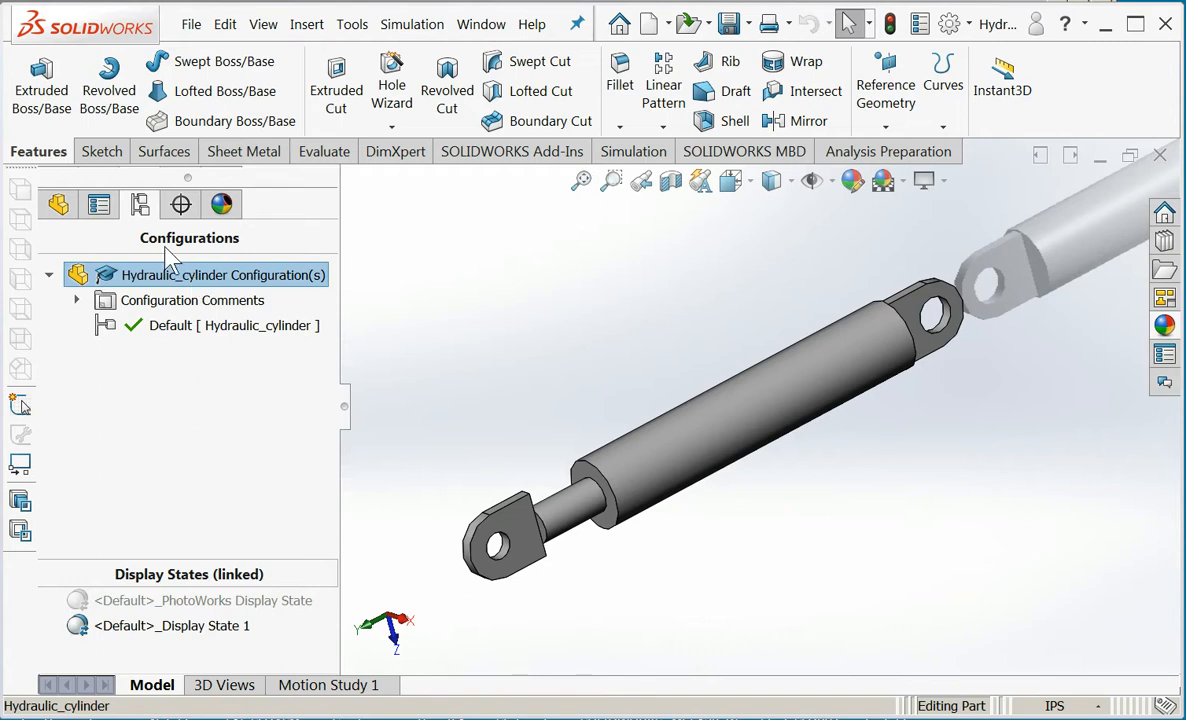
mouse_move(140, 204)
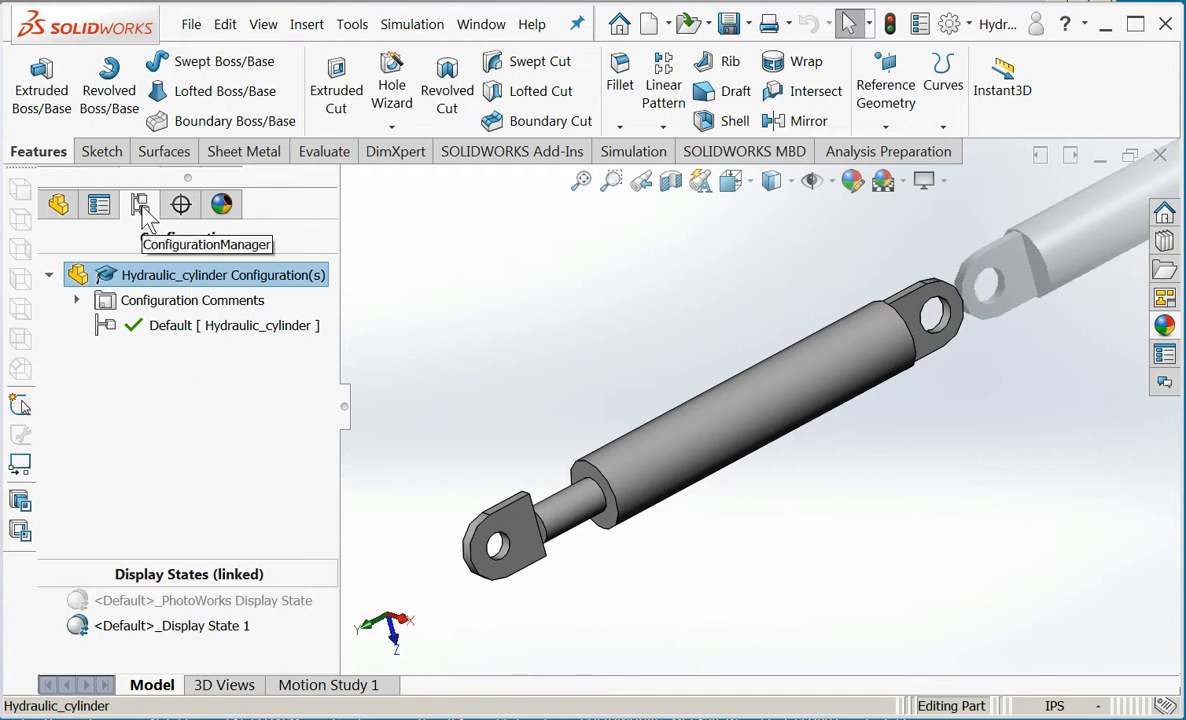
Add a new configuration named 12in_extension to the cylinder and make it active
right_click(224, 276)
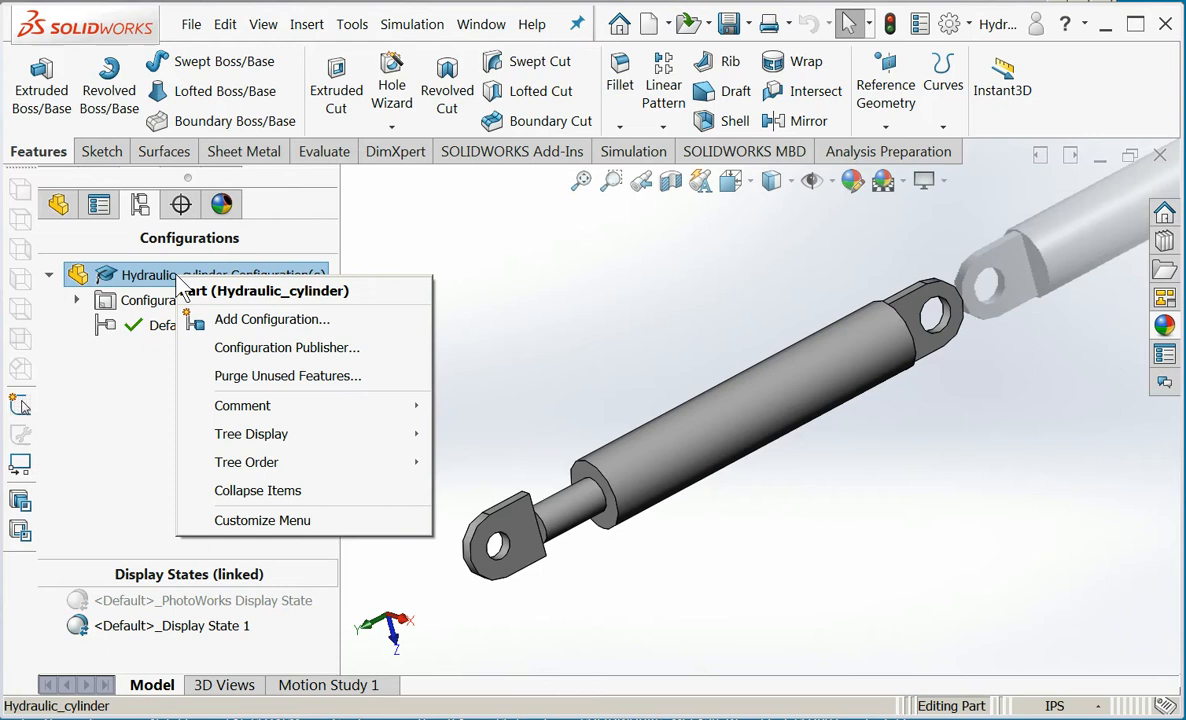
click(272, 320)
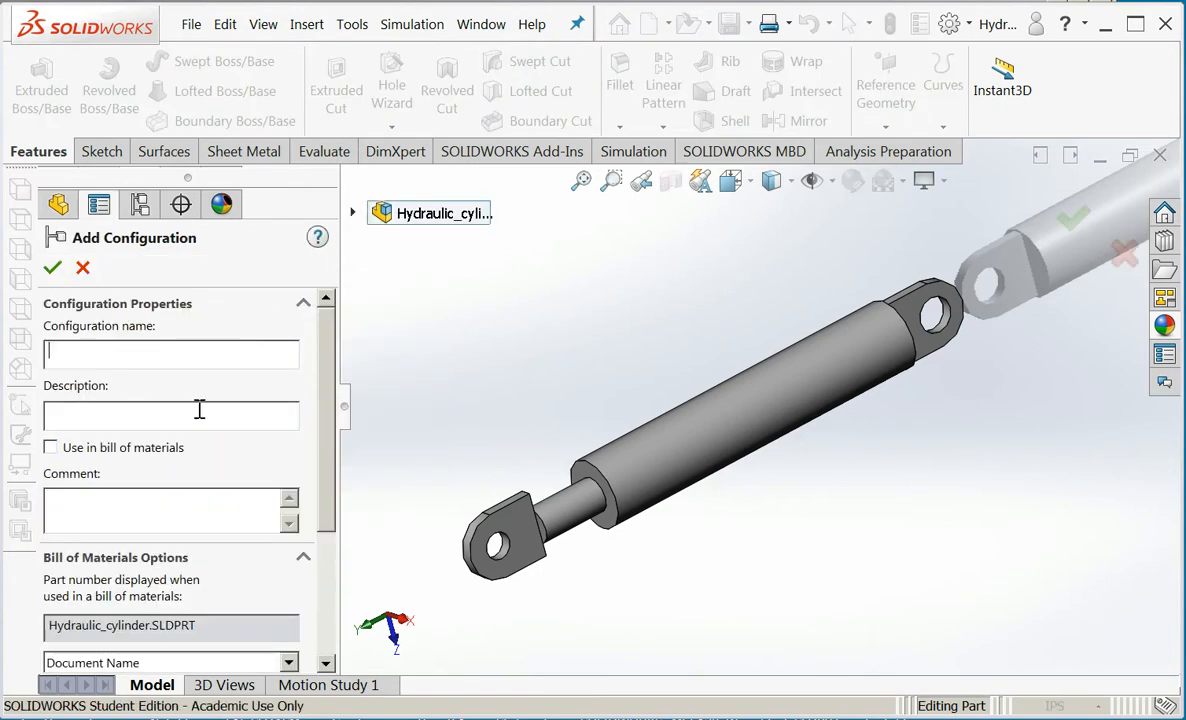
text(1)
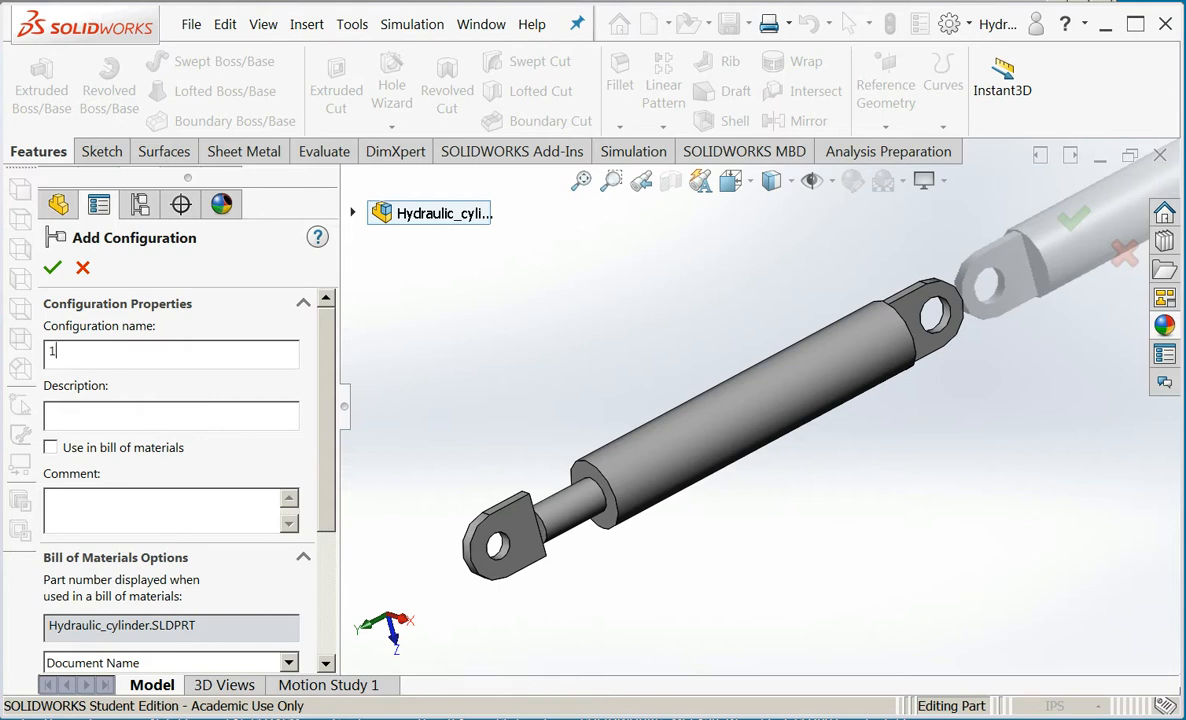
text(2in_extension)
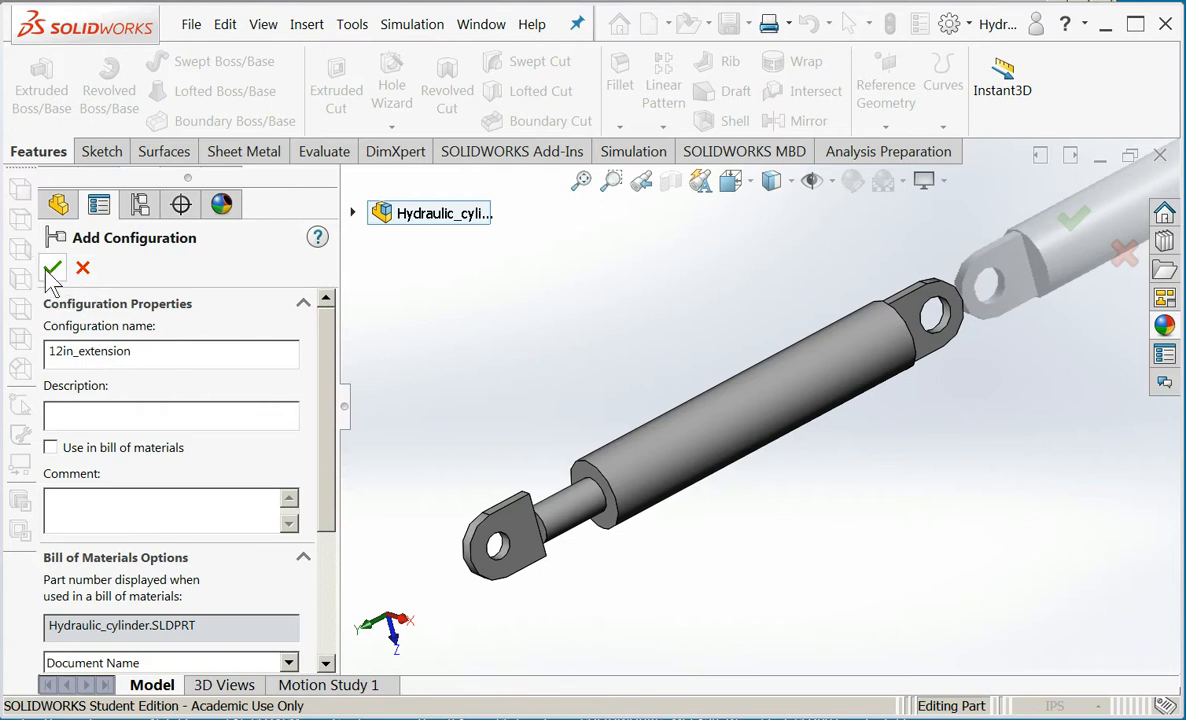
click(52, 268)
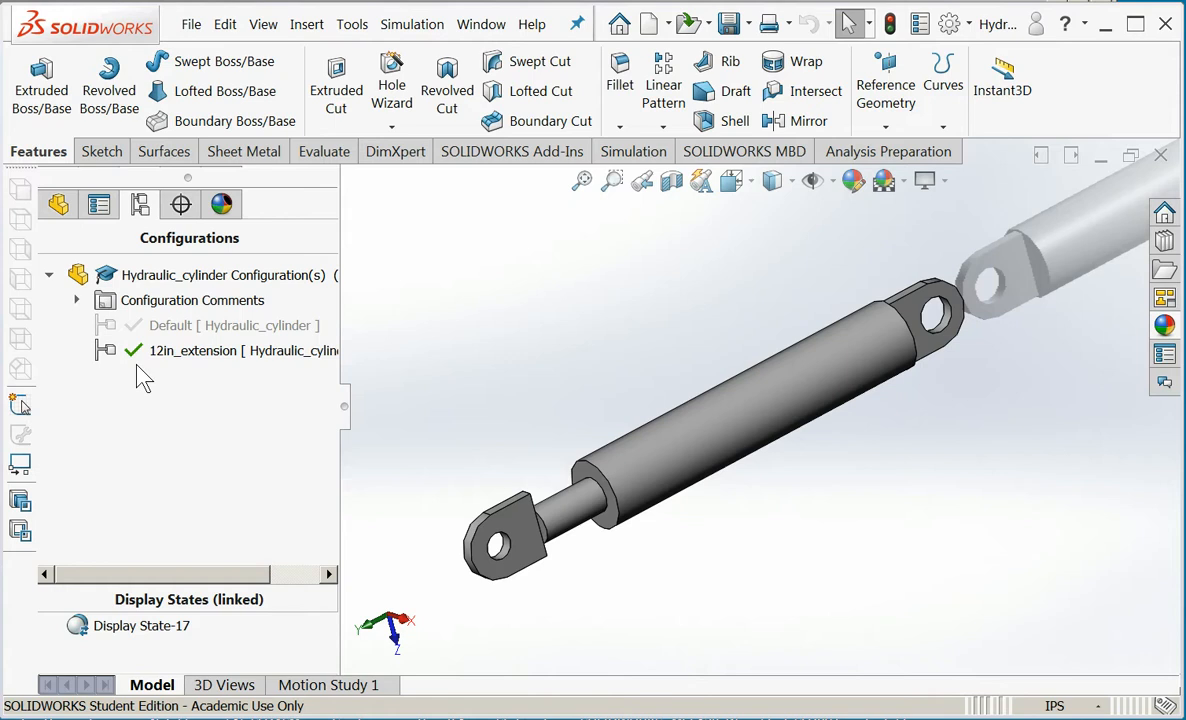
mouse_move(258, 378)
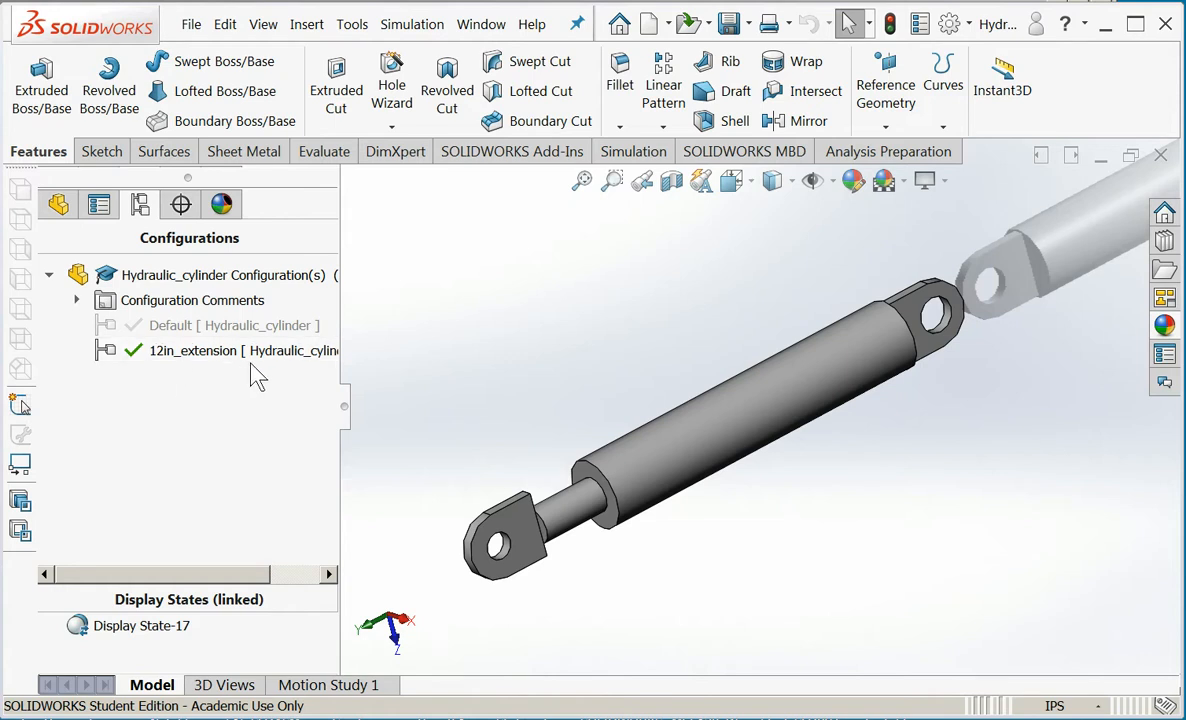
click(192, 350)
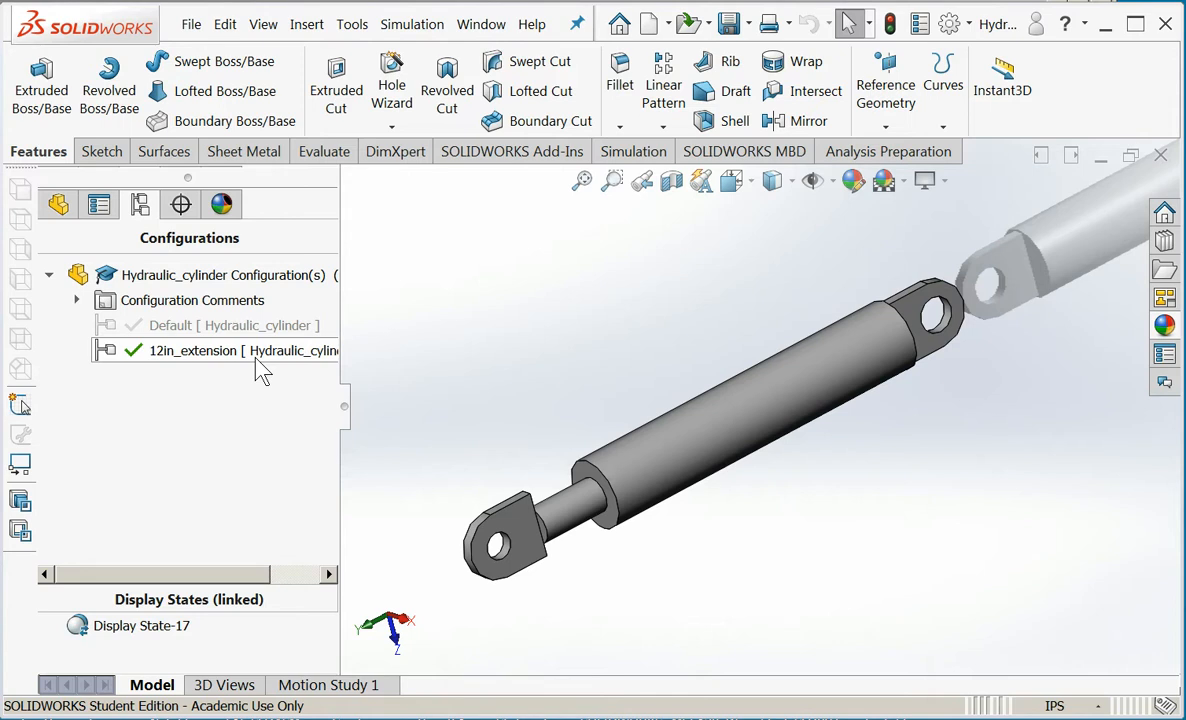
Edit Cylinder_Extension_Length and set its depth to 12.000in for the 12in_extension variant
click(56, 204)
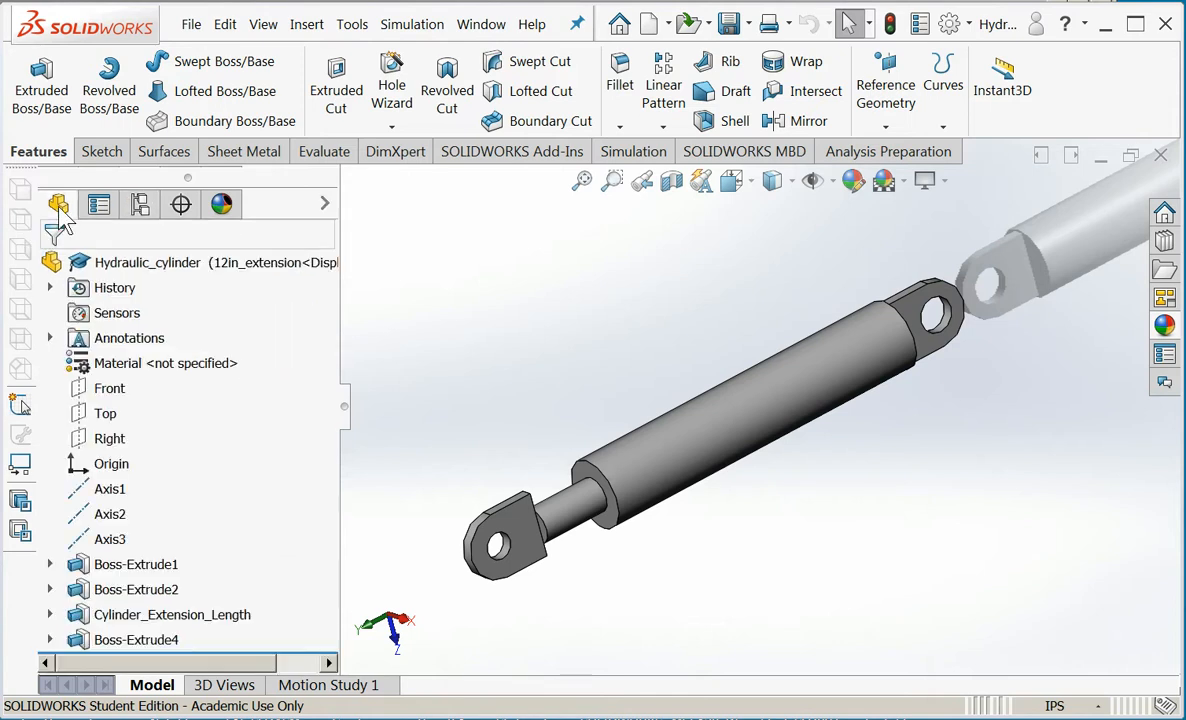
click(172, 614)
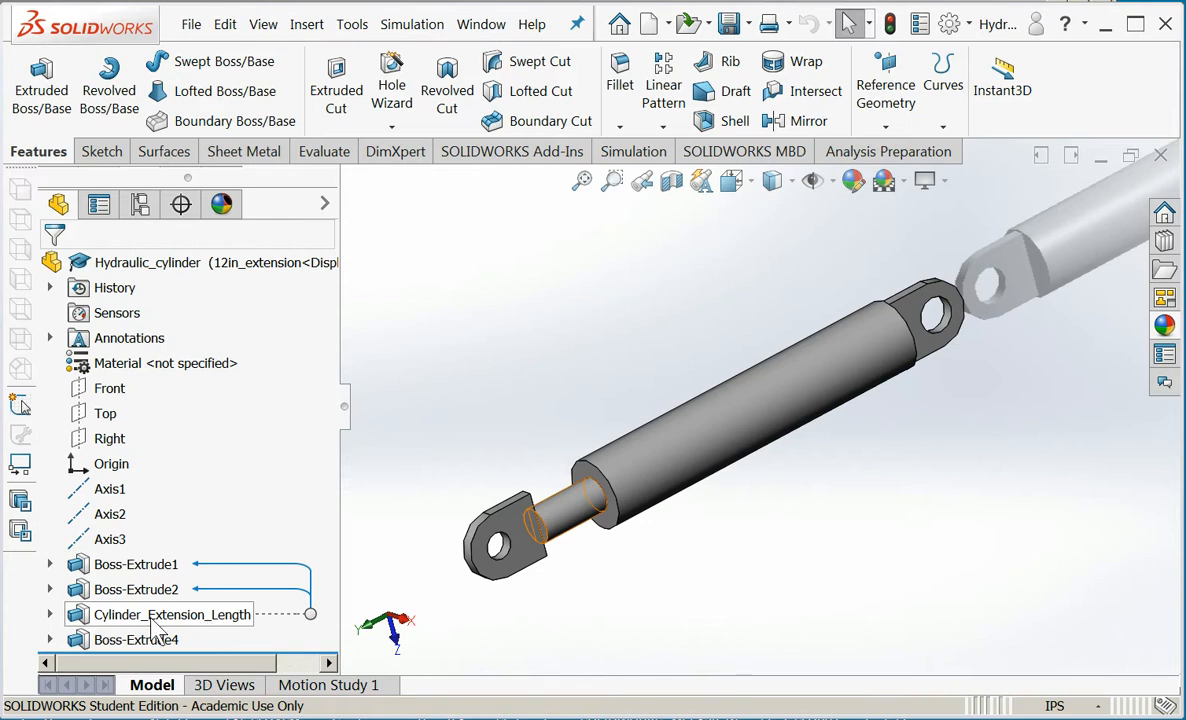
right_click(170, 614)
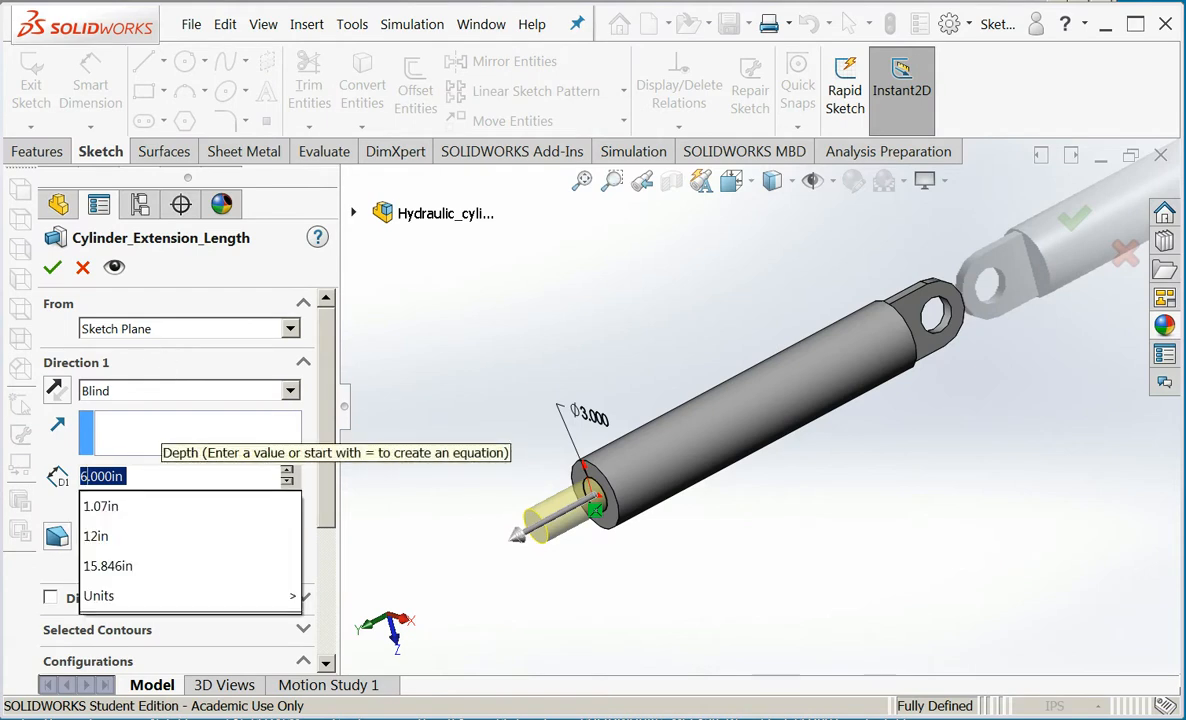
click(96, 536)
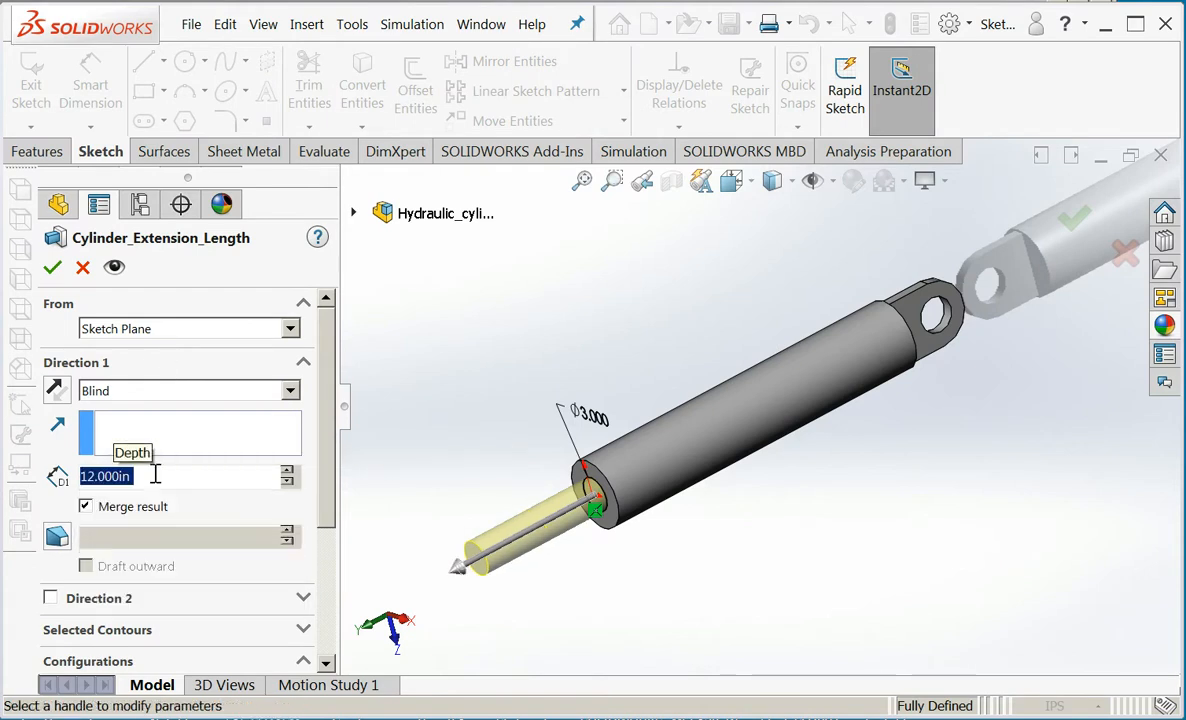
click(52, 268)
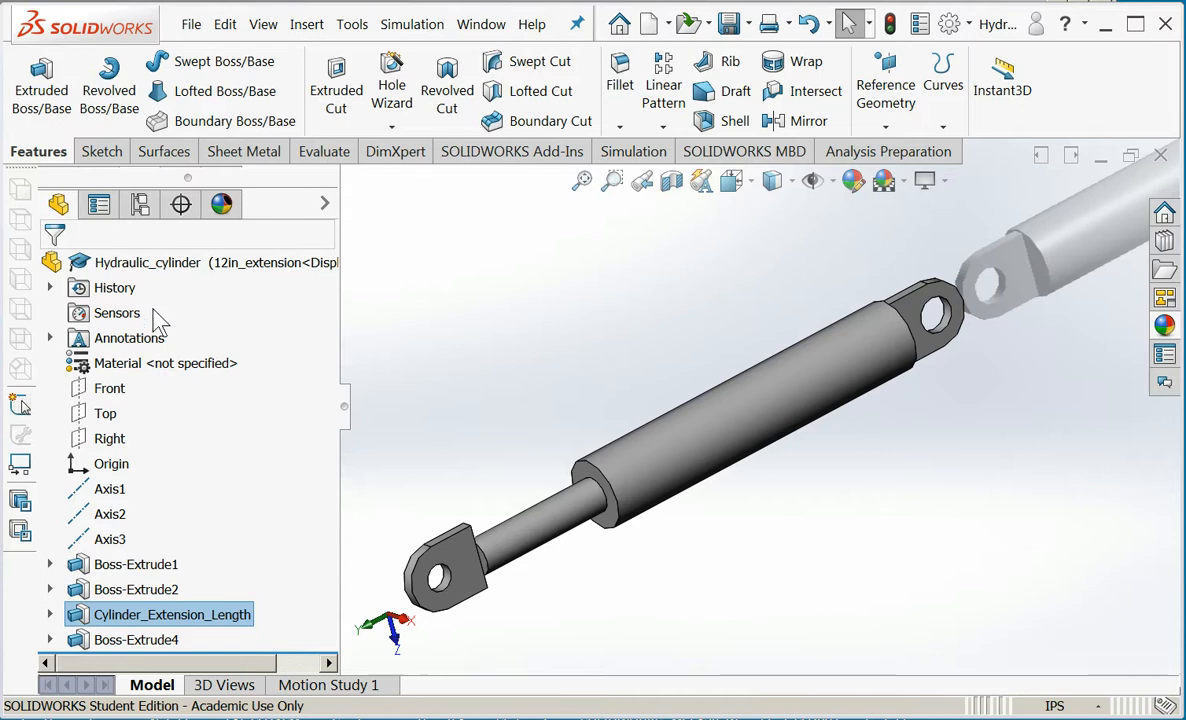
Add another configuration named 18in_extension from the ConfigurationManager
click(140, 204)
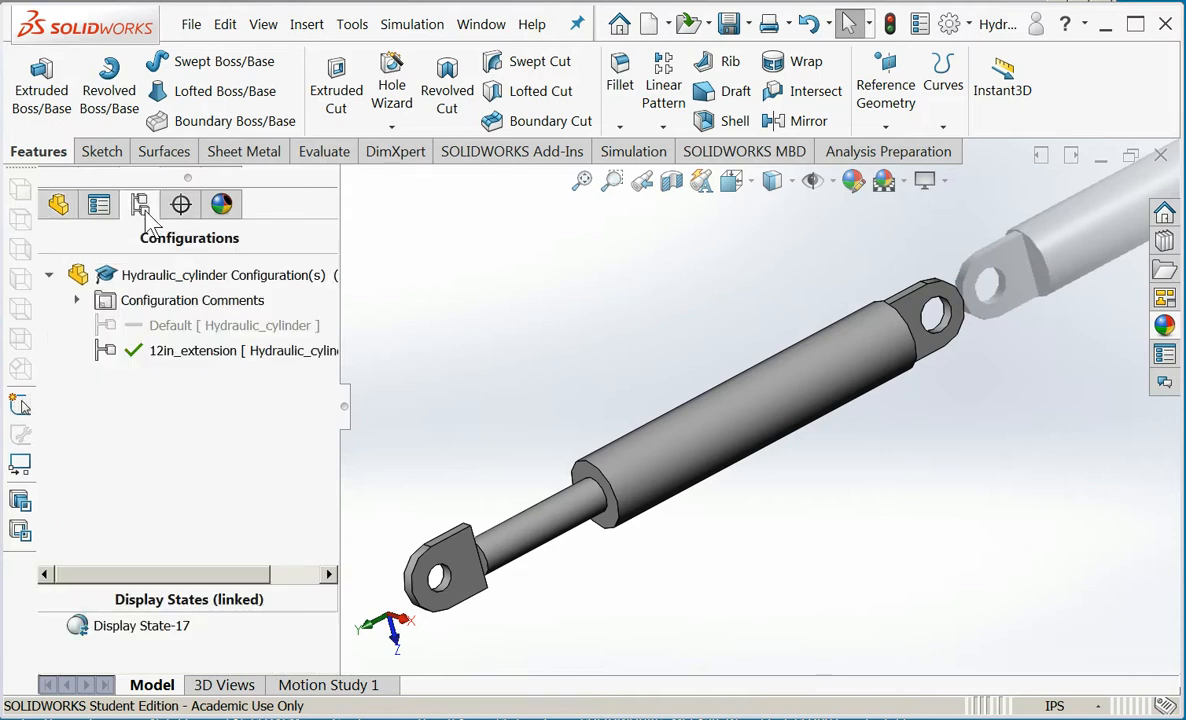
click(222, 272)
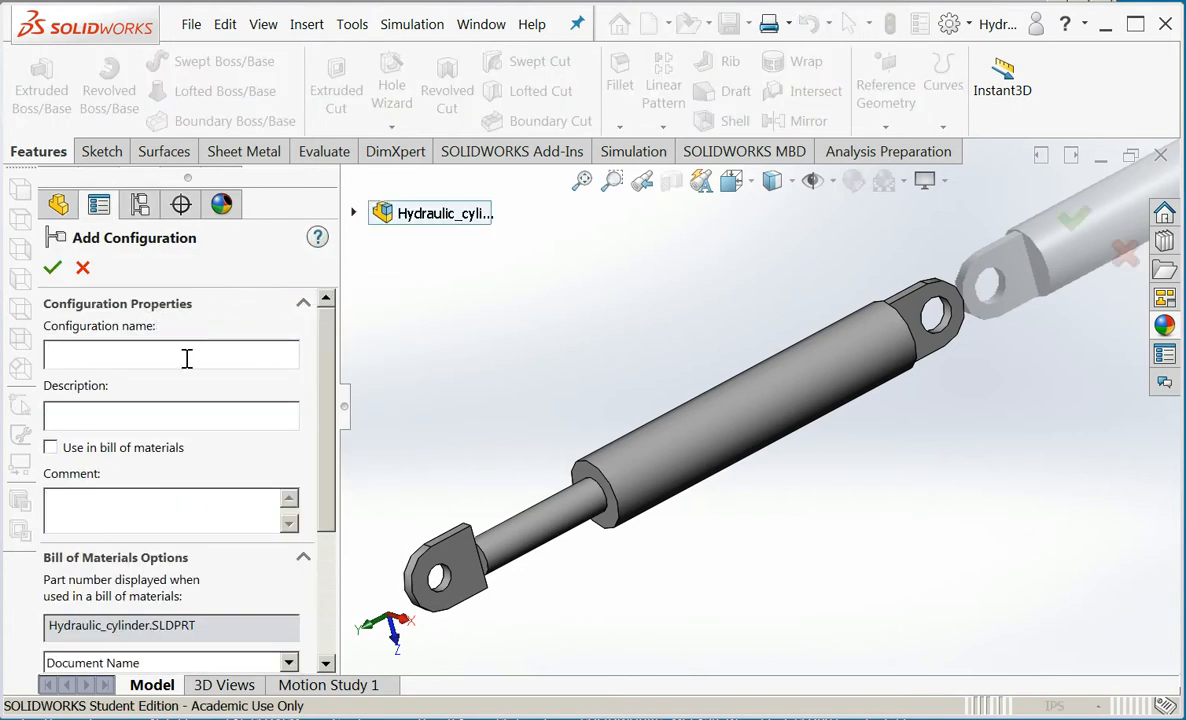
text(18in)
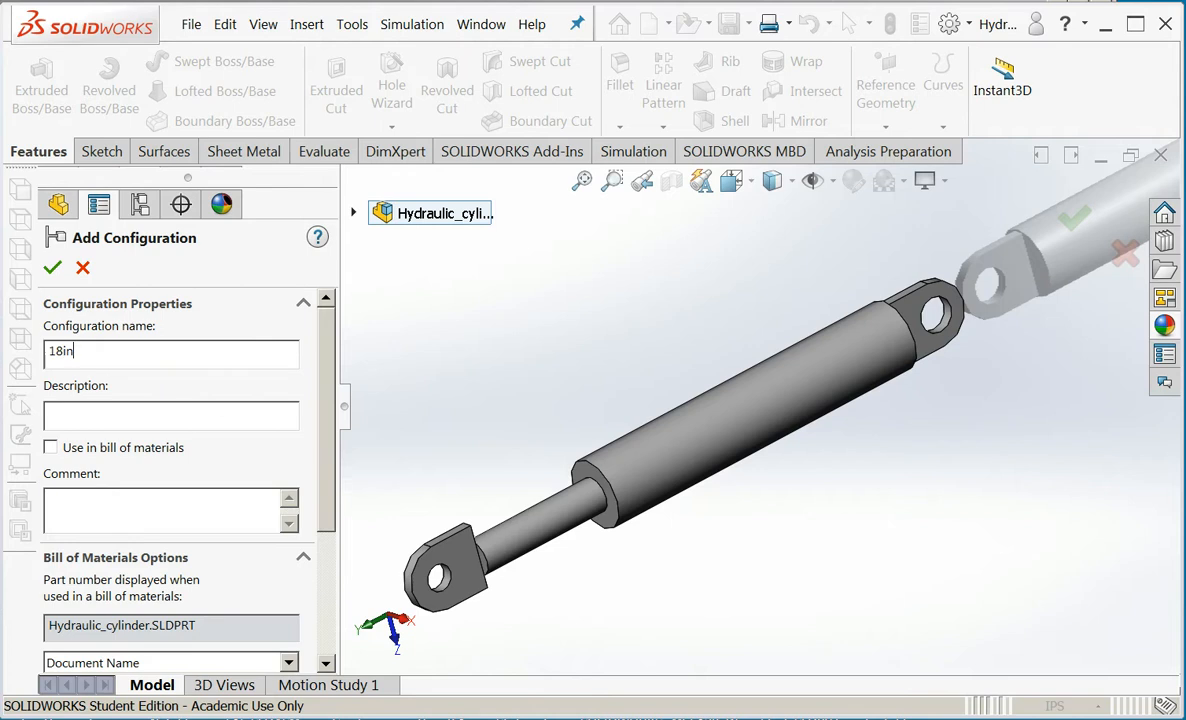
text(_extension)
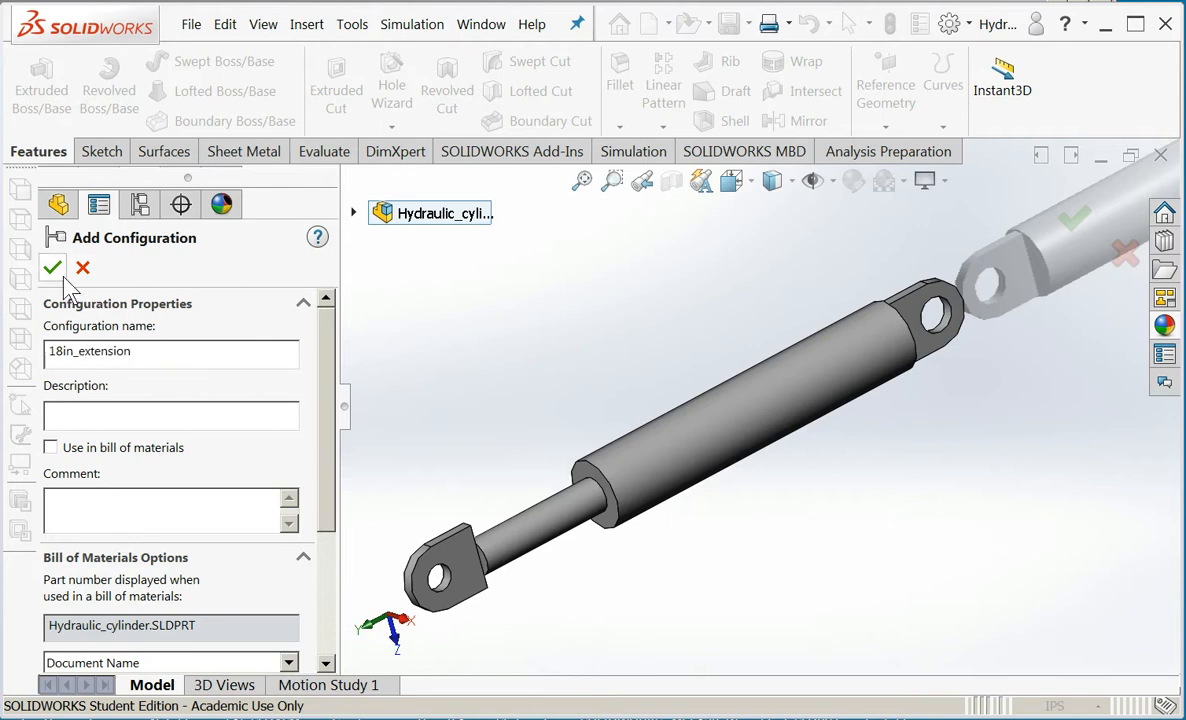
click(52, 268)
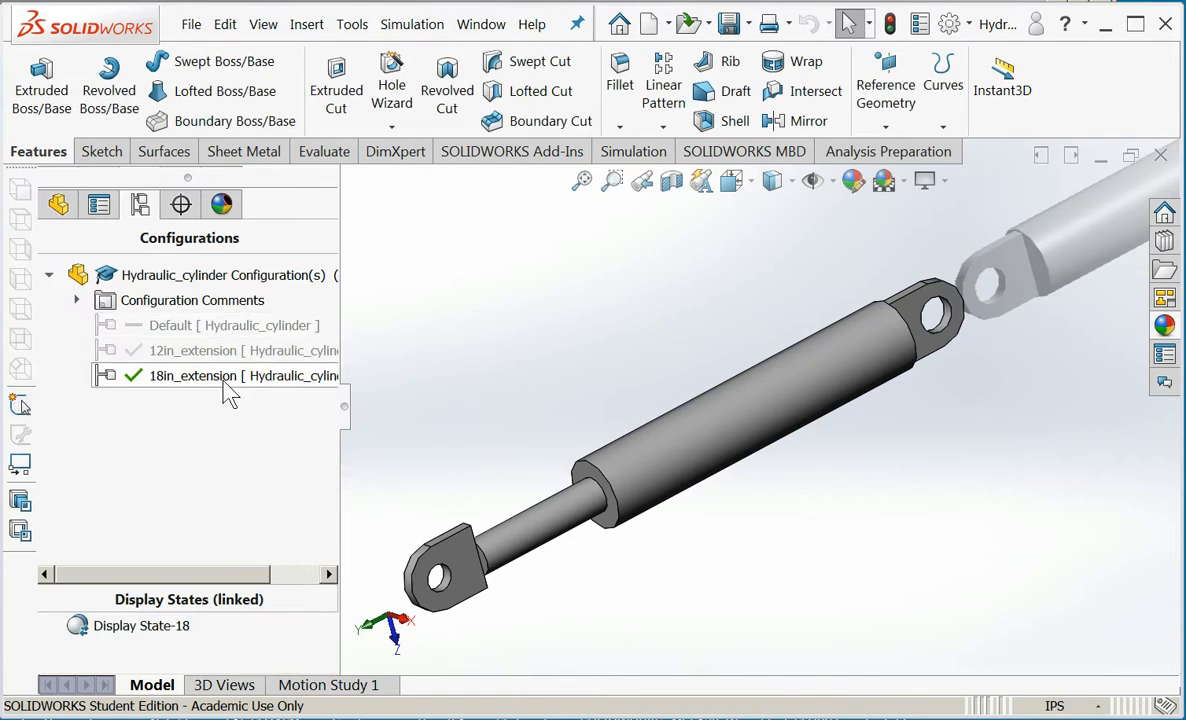
Activate 18in_extension and edit Cylinder_Extension_Length toward an 18.000in depth for this configuration only
click(192, 376)
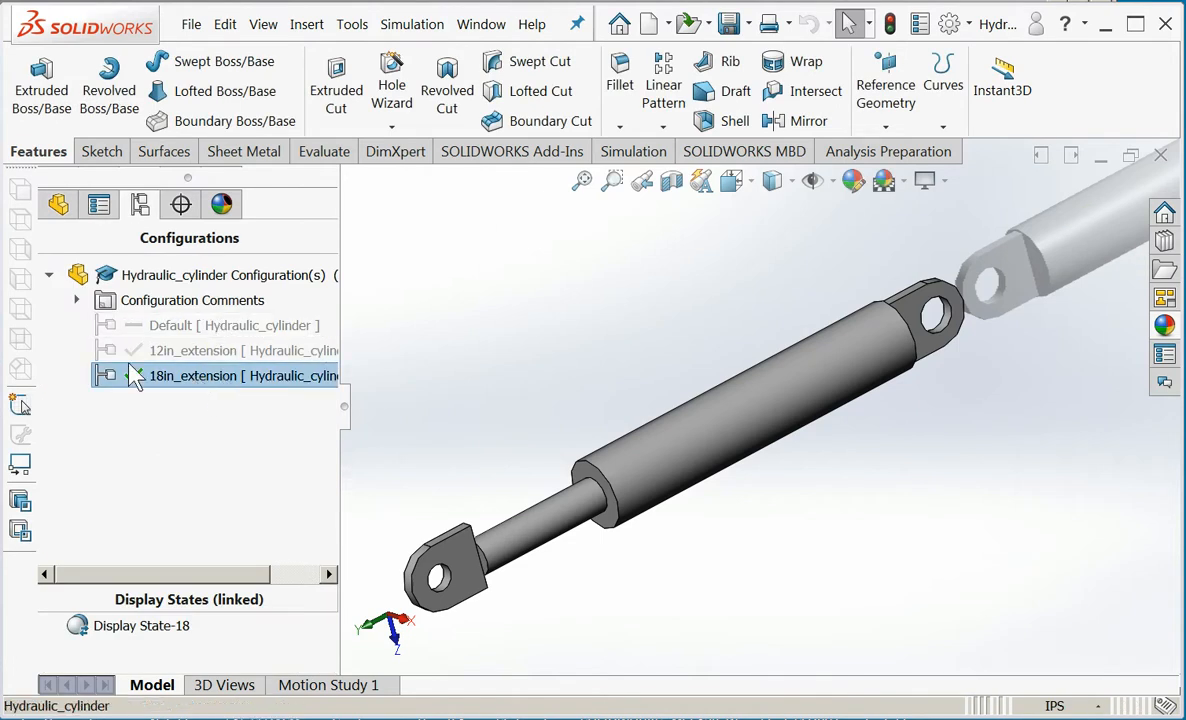
double_click(192, 376)
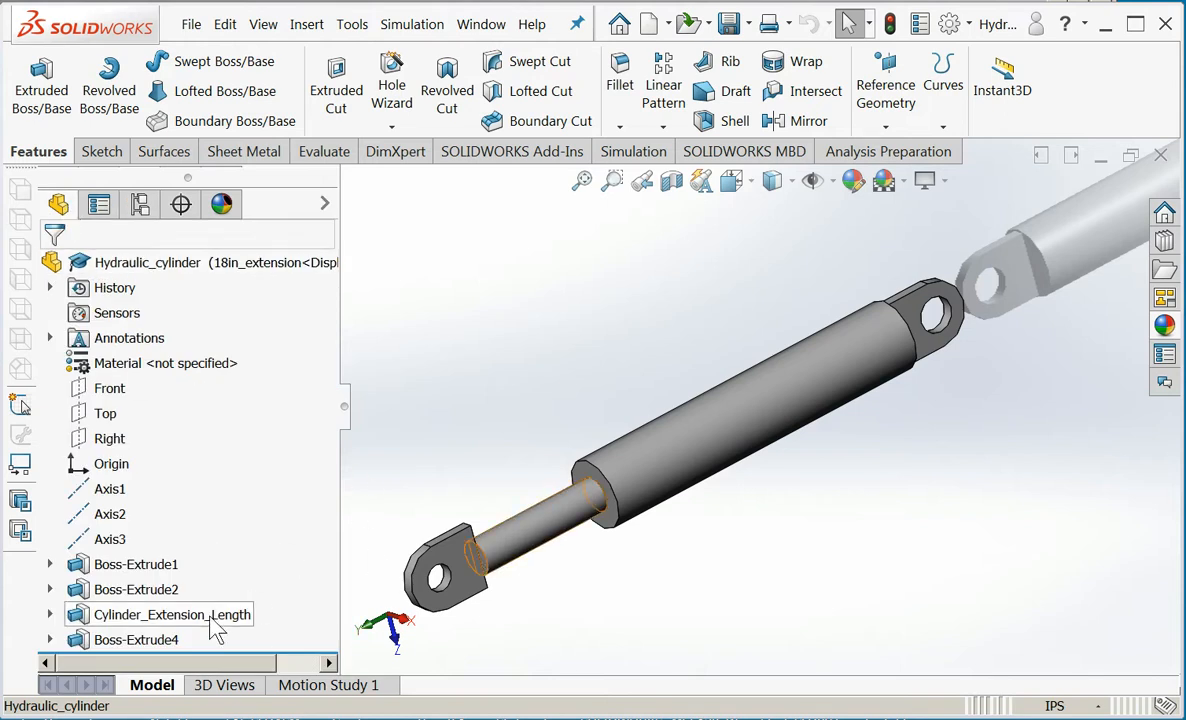
double_click(172, 614)
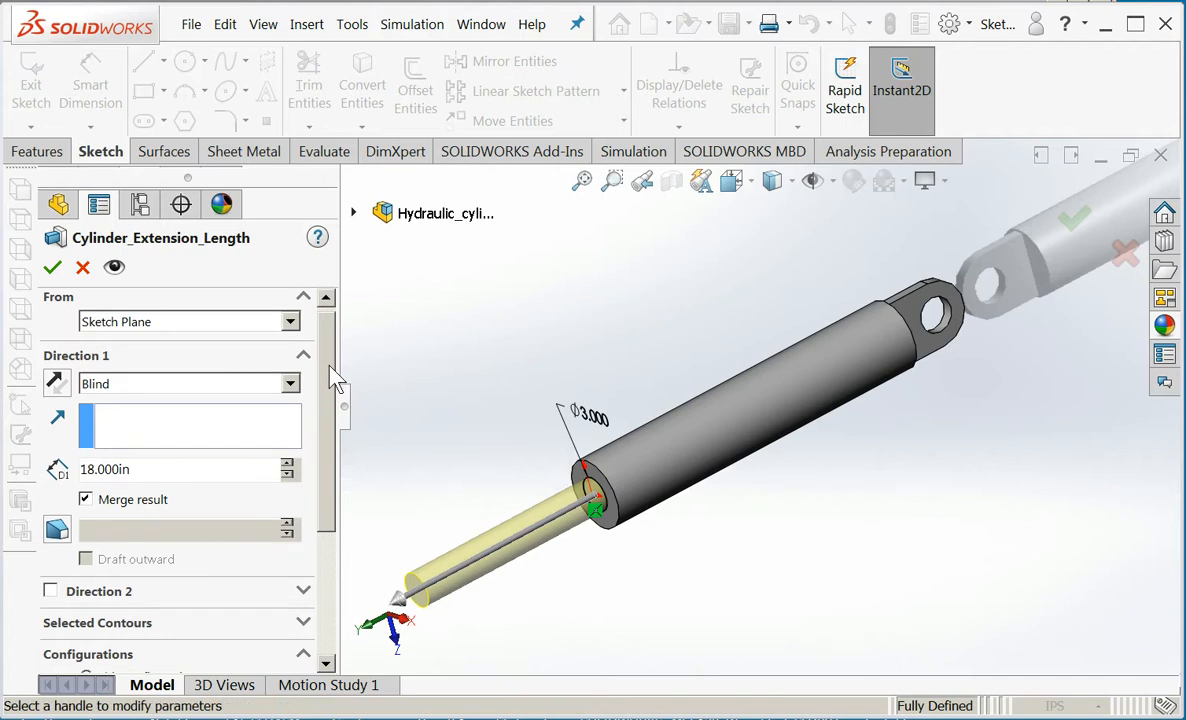
scroll(down, 3)
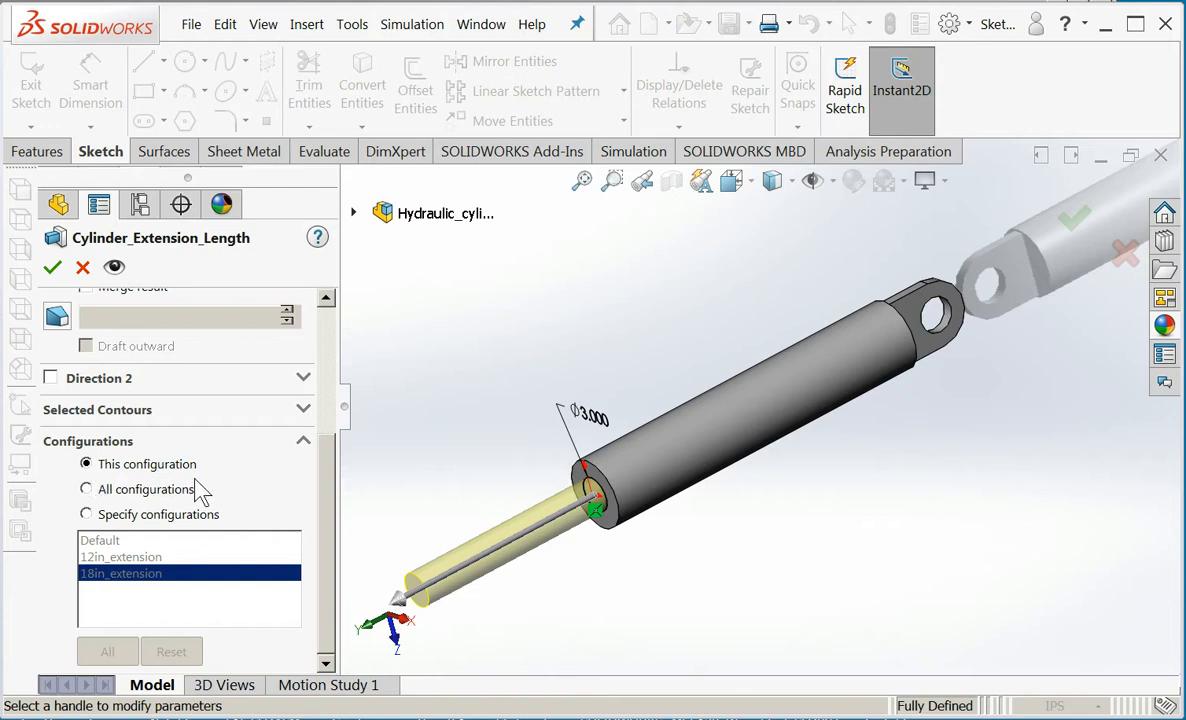
mouse_move(204, 514)
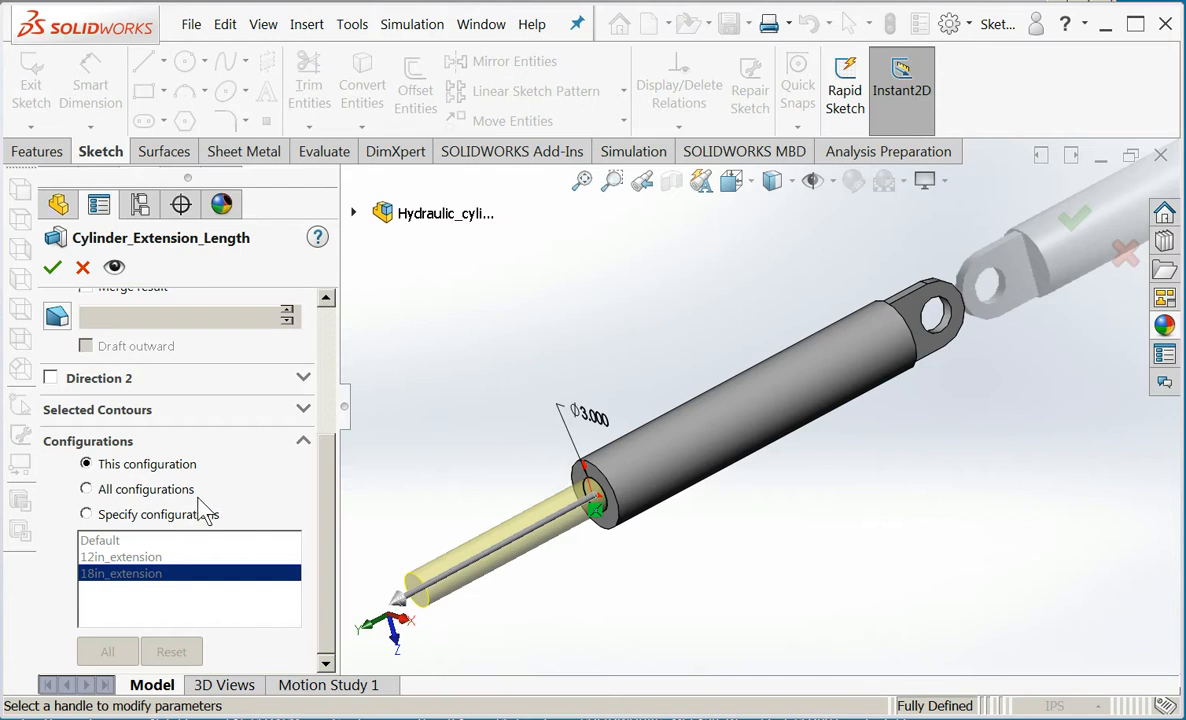
mouse_move(200, 512)
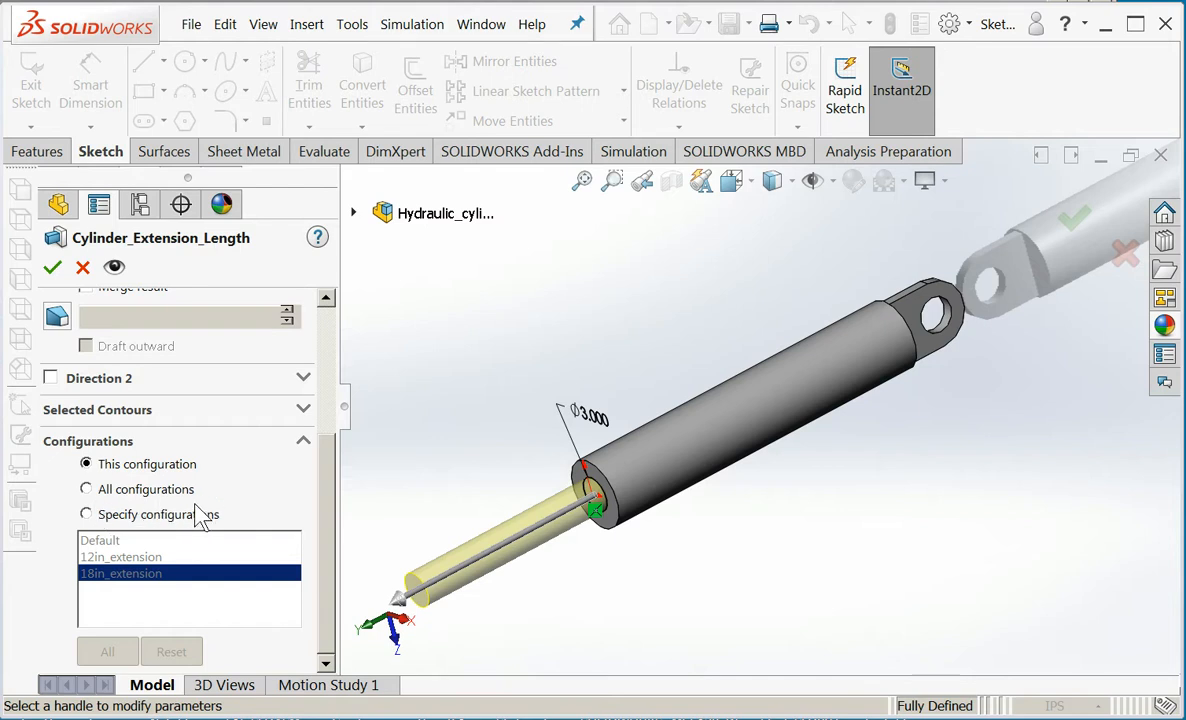
mouse_move(338, 536)
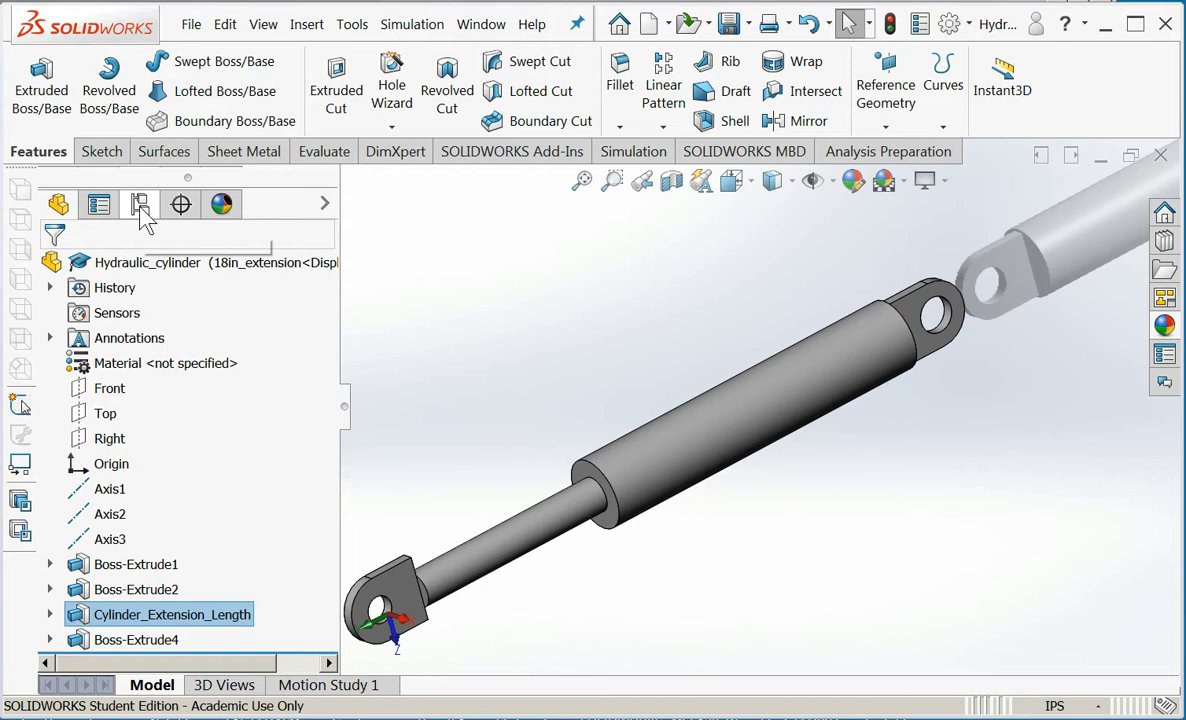
Add a configuration named 24in_extension for the 24 inch rod variant
click(140, 204)
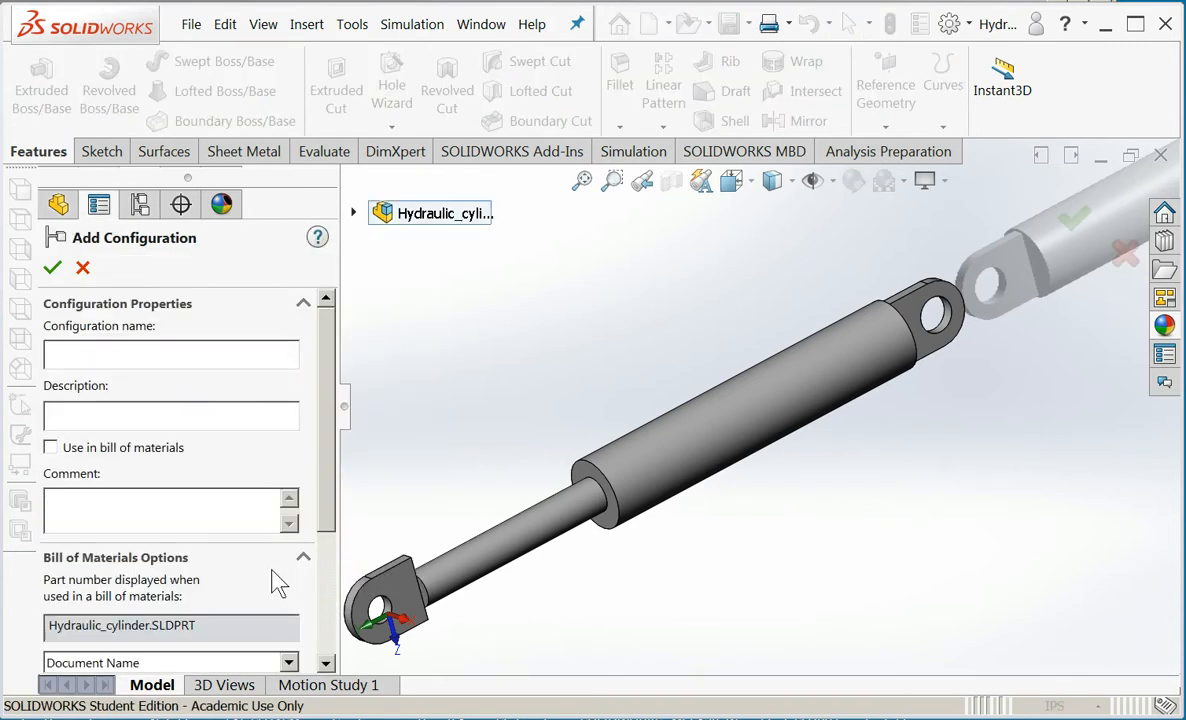
text(24in_)
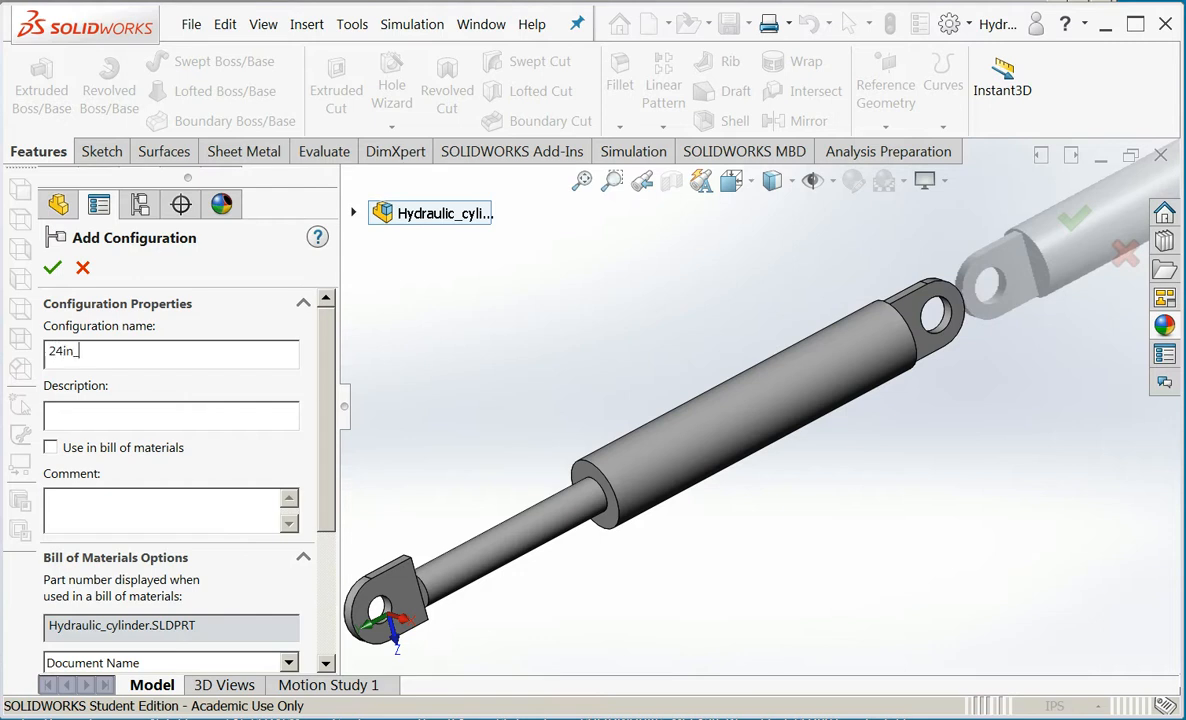
text(extension)
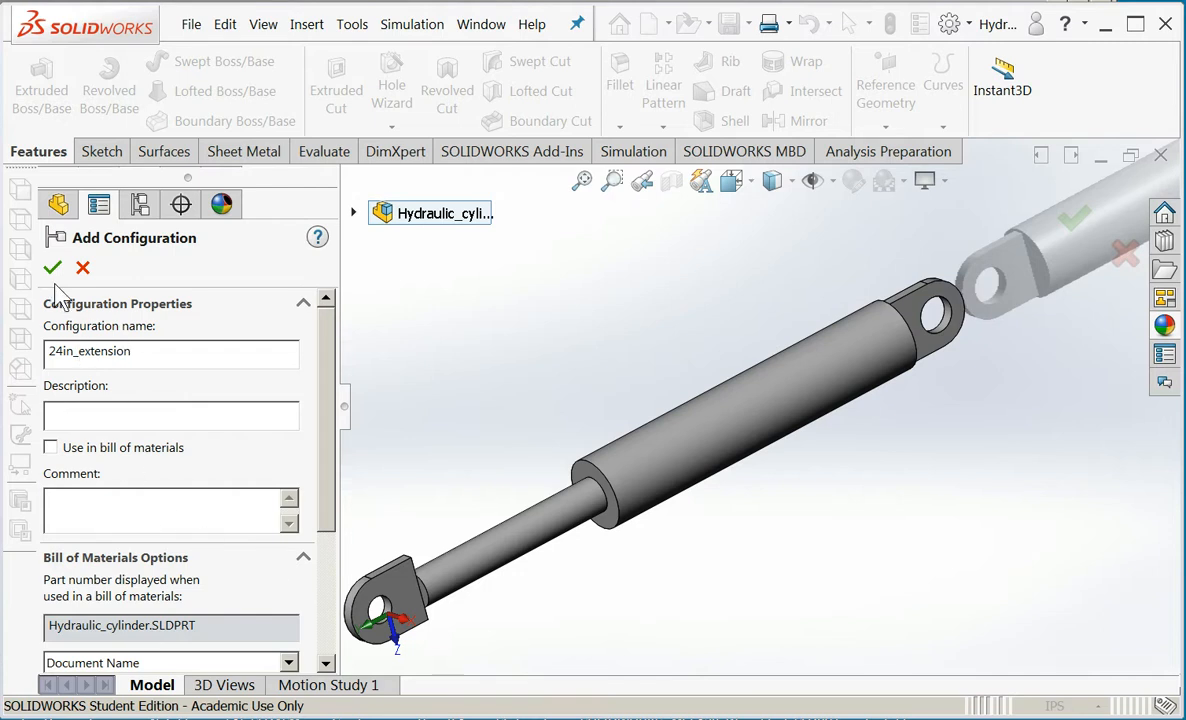
click(52, 268)
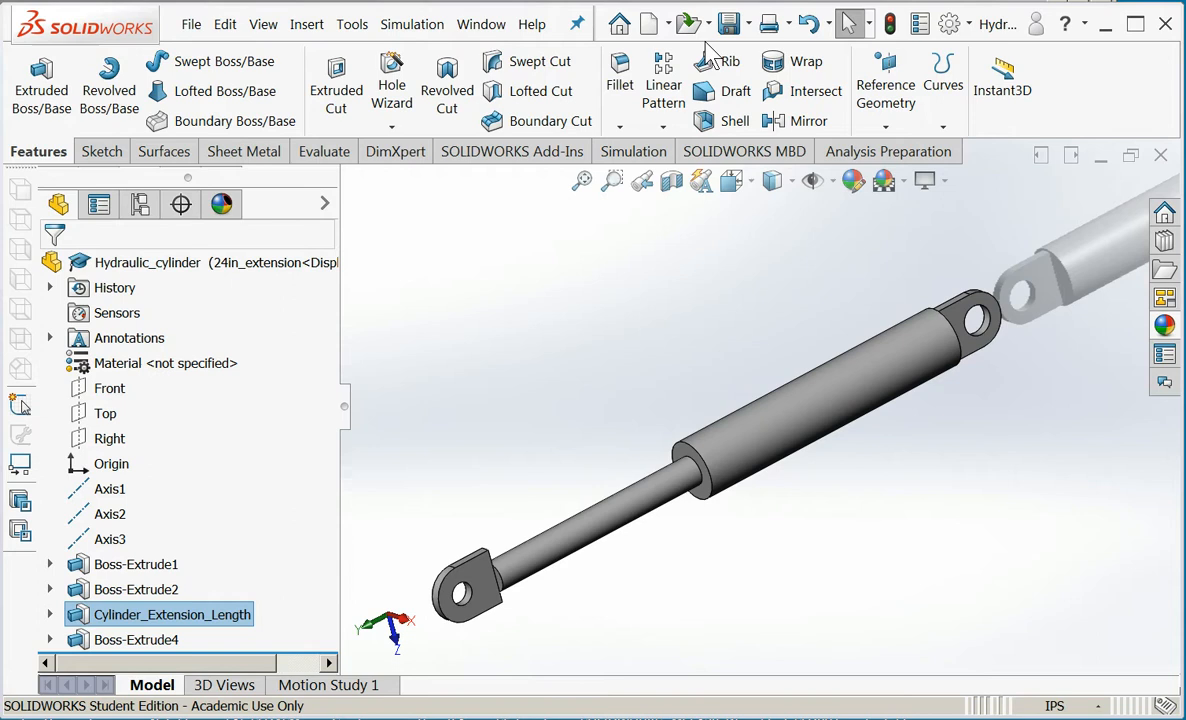
mouse_move(538, 438)
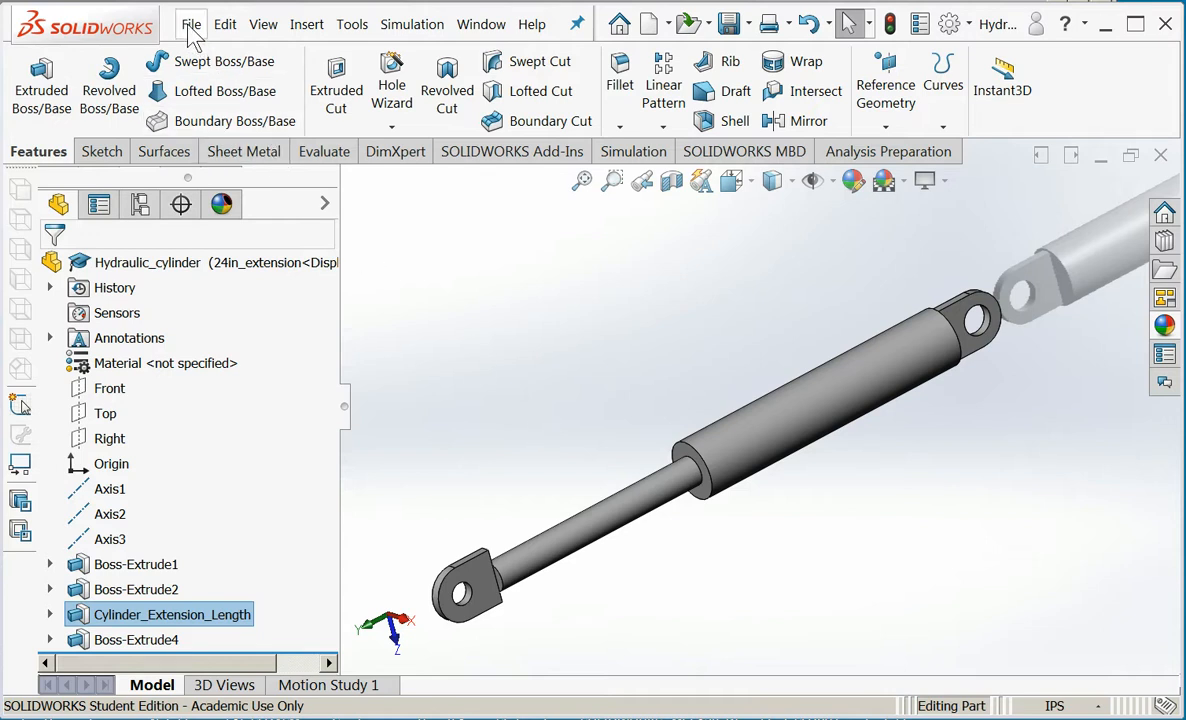
Load and rebuild the backhoe assembly, then keep the base cylinder at 12in_extension after checking its options
click(190, 24)
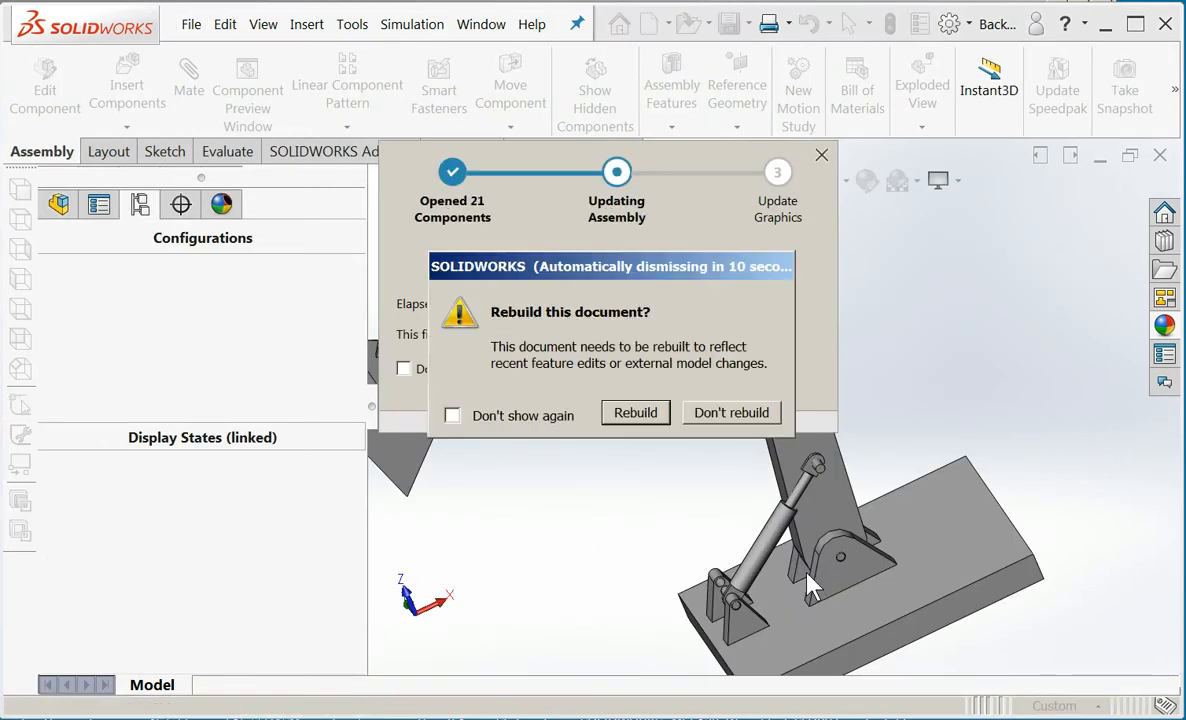
click(732, 412)
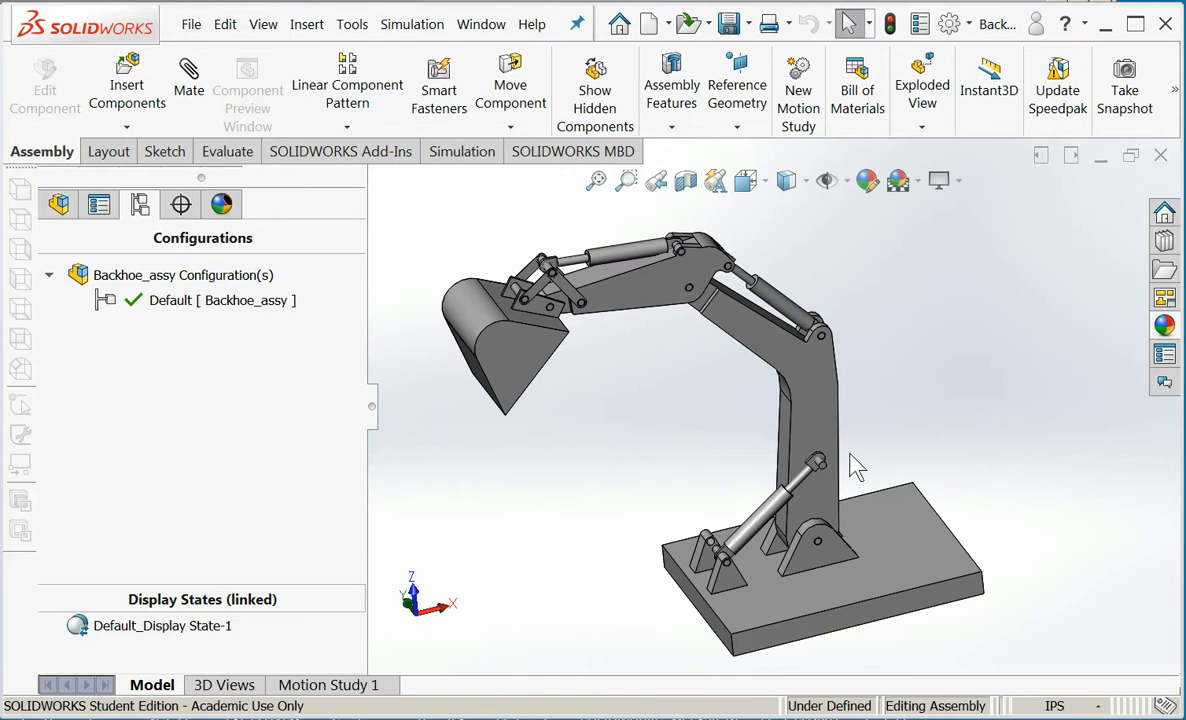
mouse_move(800, 464)
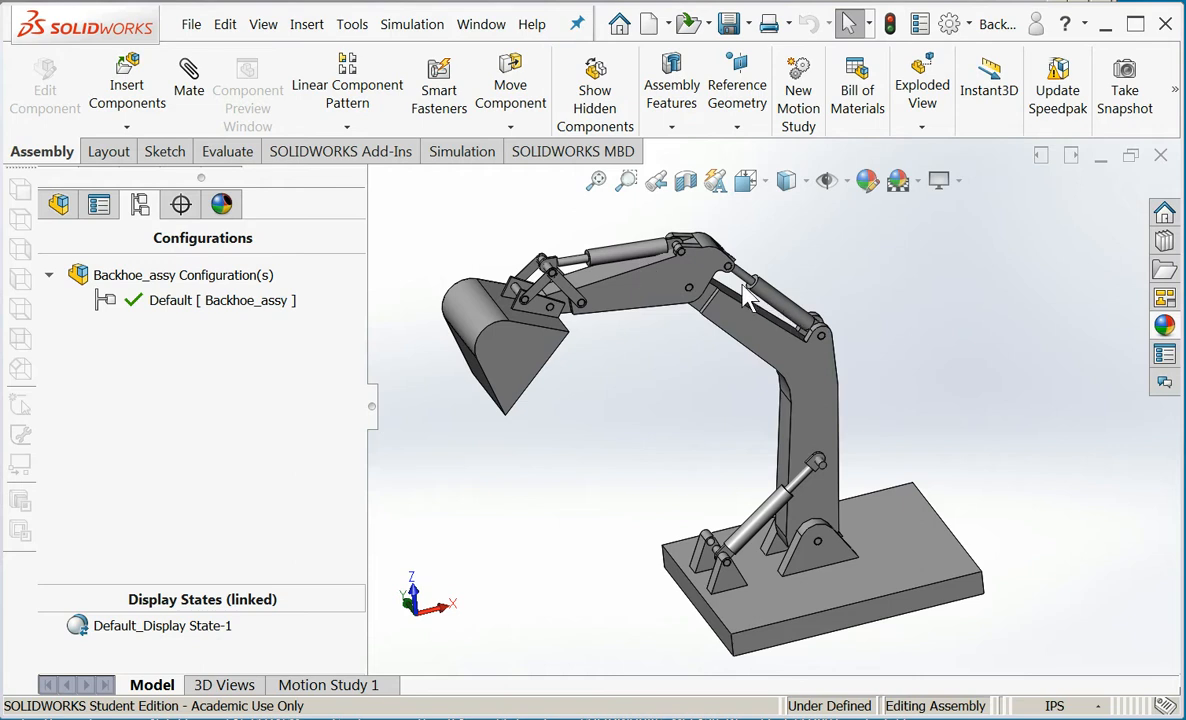
mouse_move(572, 396)
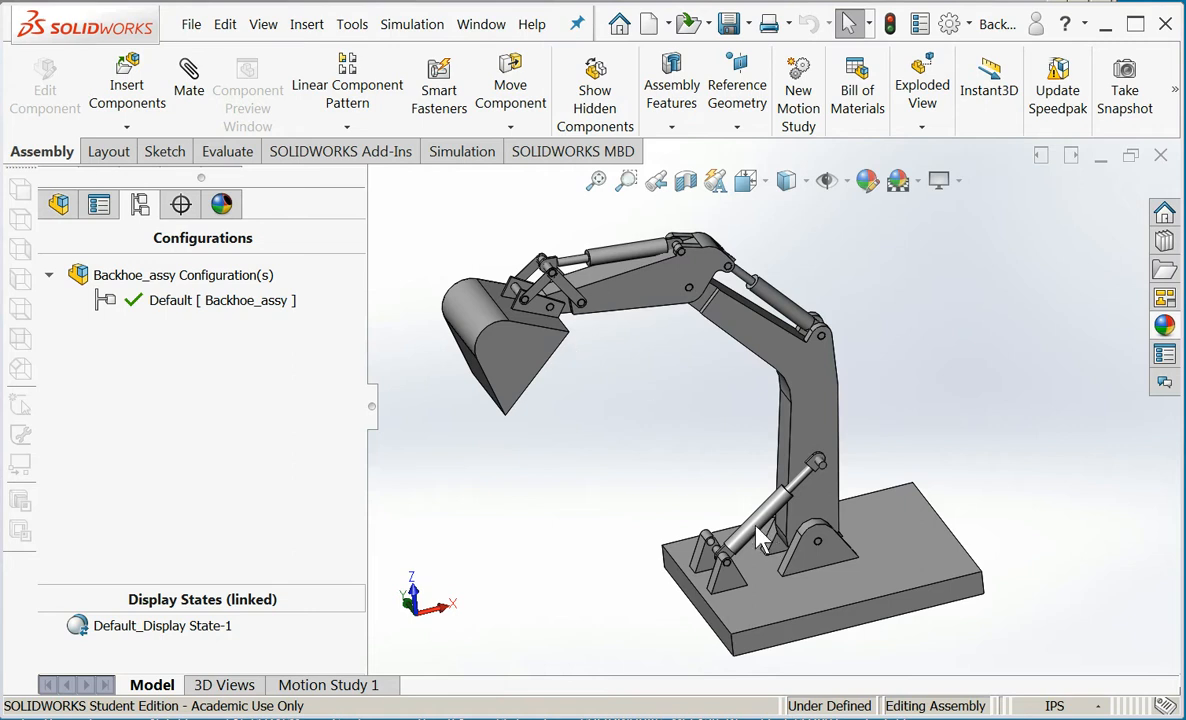
click(760, 536)
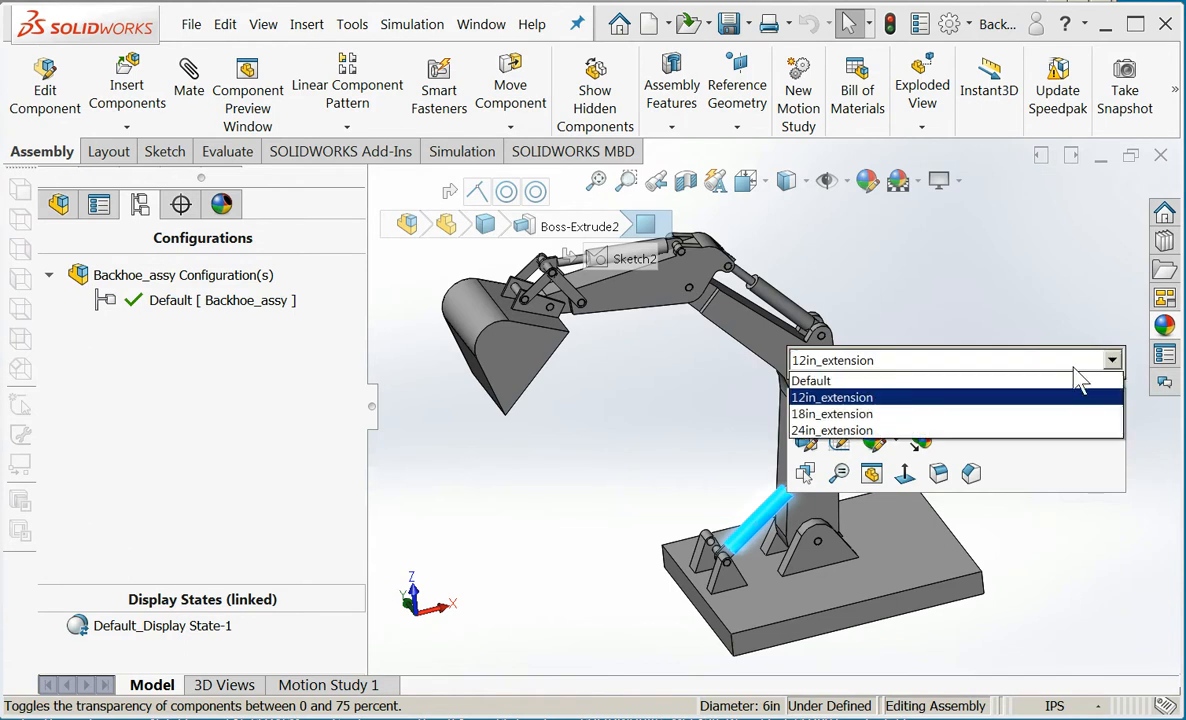
mouse_move(1064, 418)
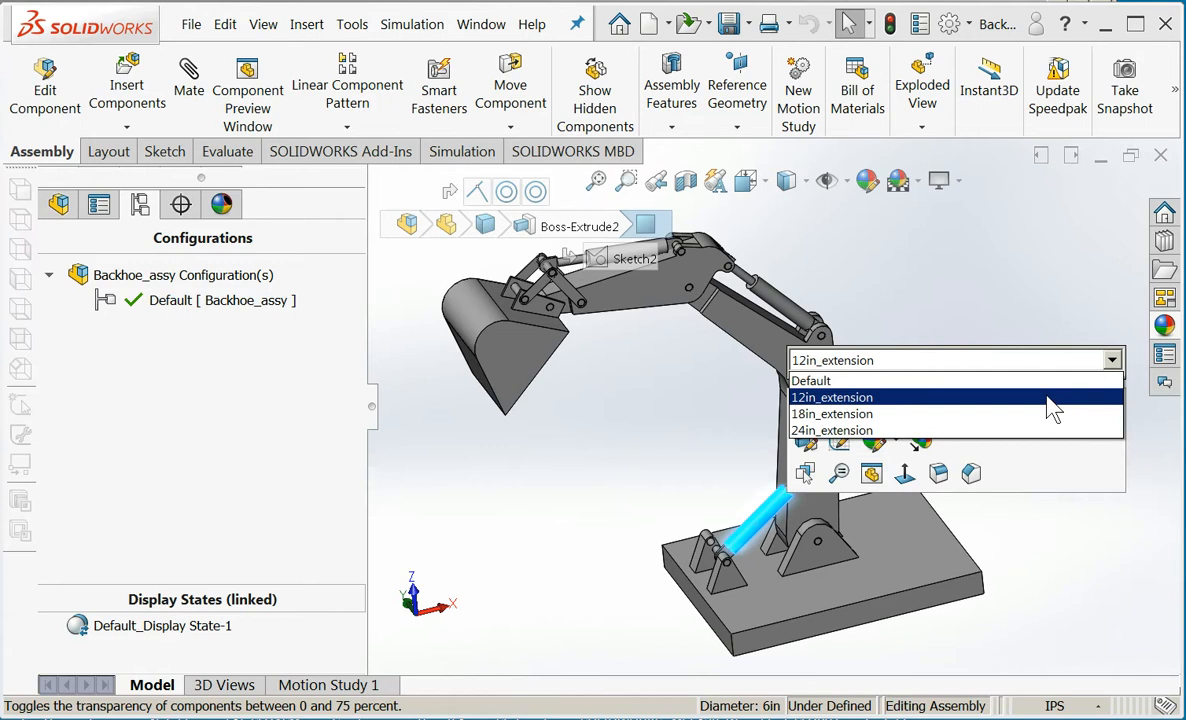
click(832, 396)
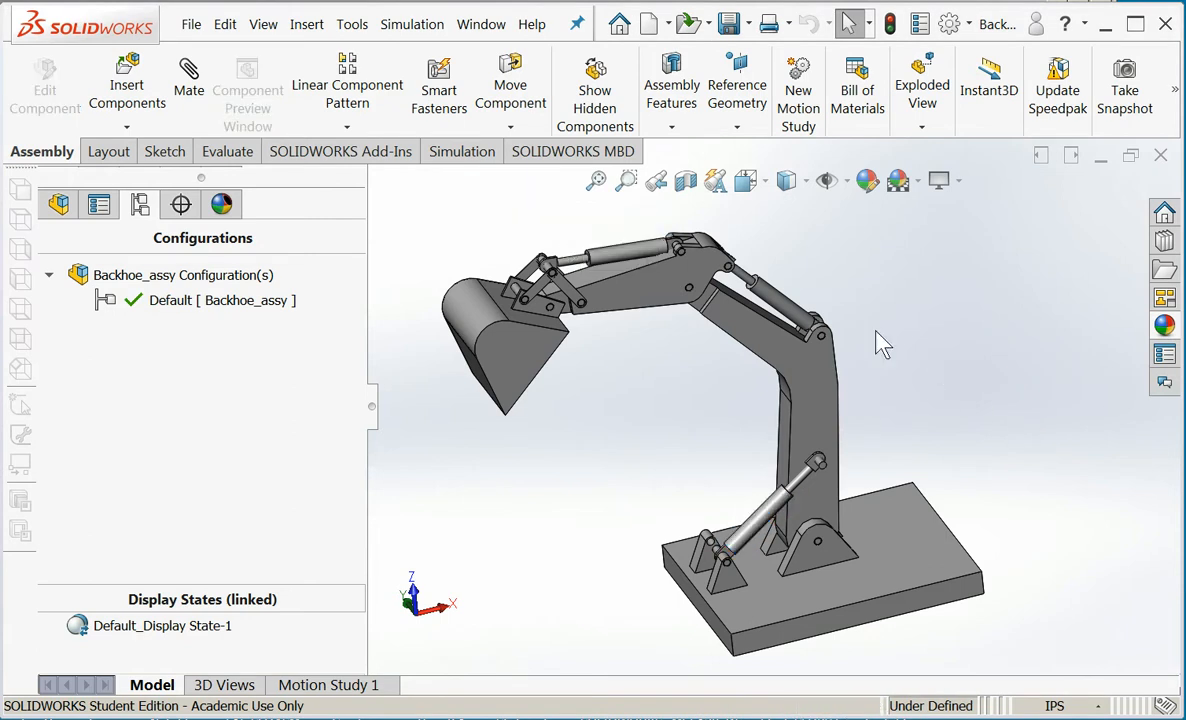
mouse_move(770, 520)
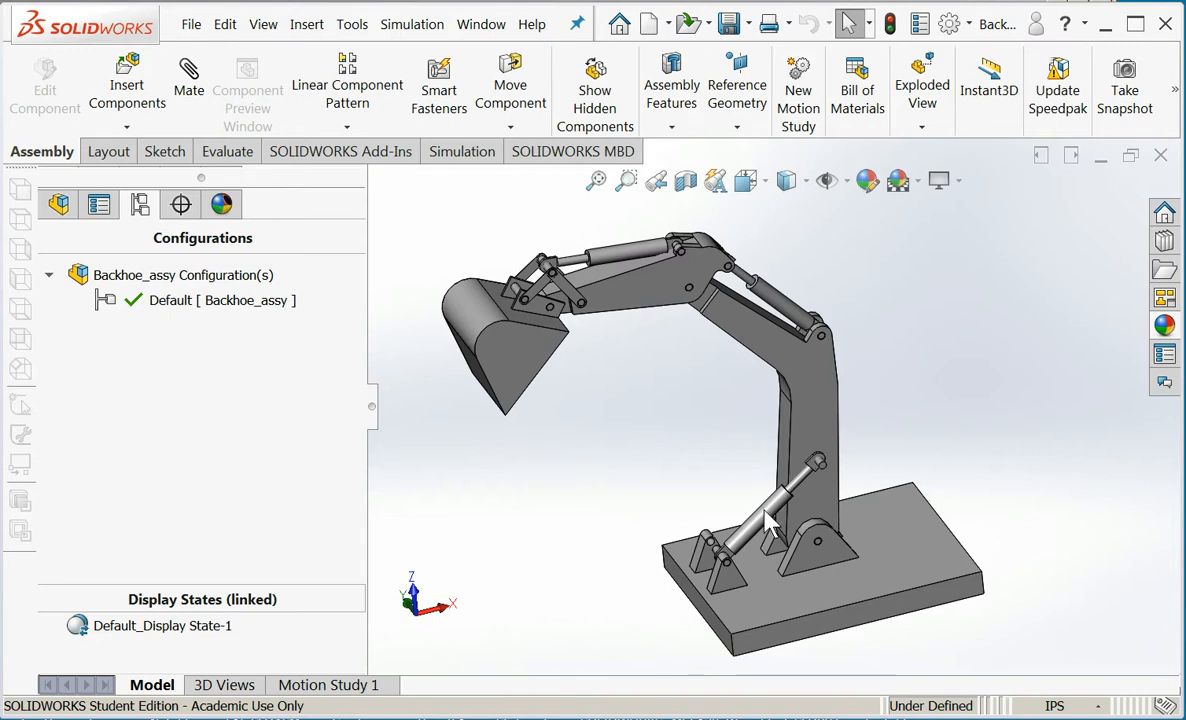
Switch the base cylinder to 18in_extension, then 24in_extension, and confirm it back at 12in_extension
click(770, 524)
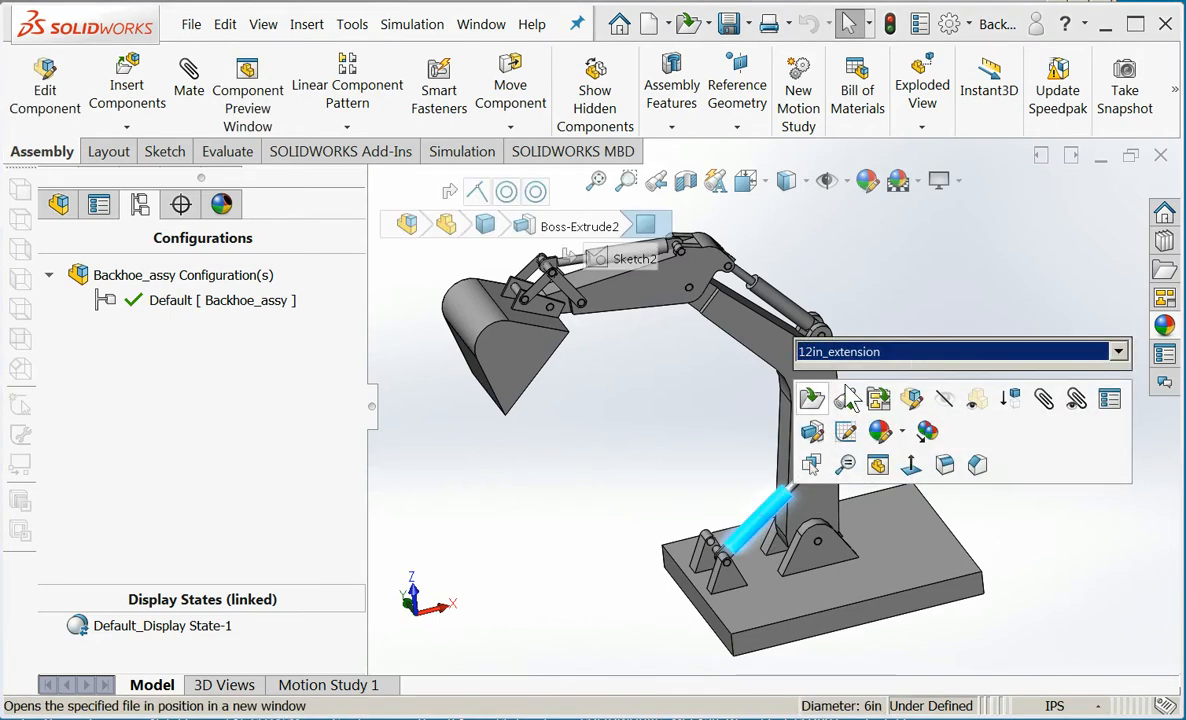
text(18in_extension)
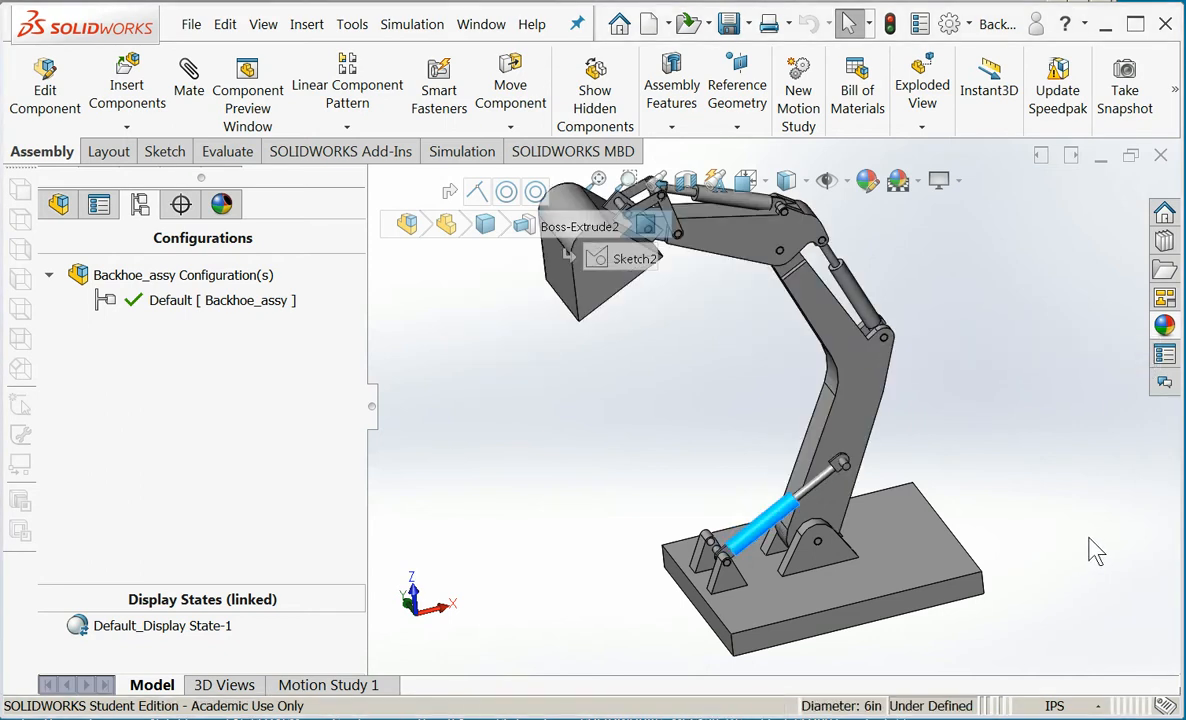
mouse_move(944, 482)
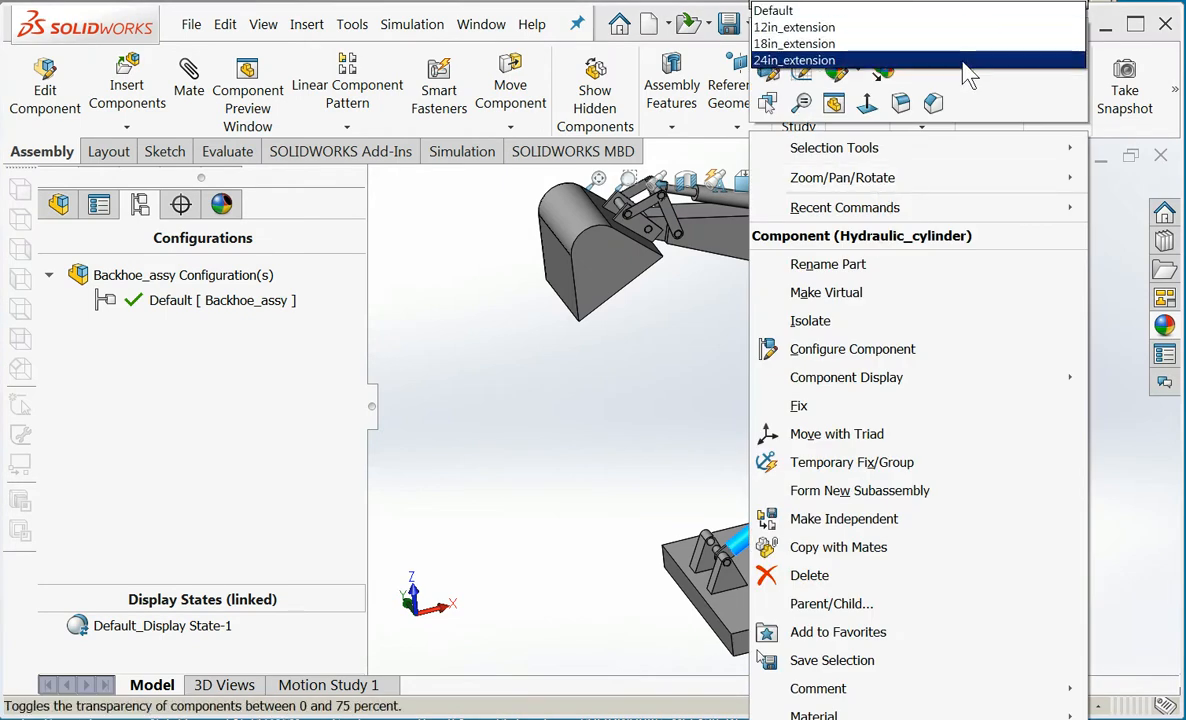
click(1024, 516)
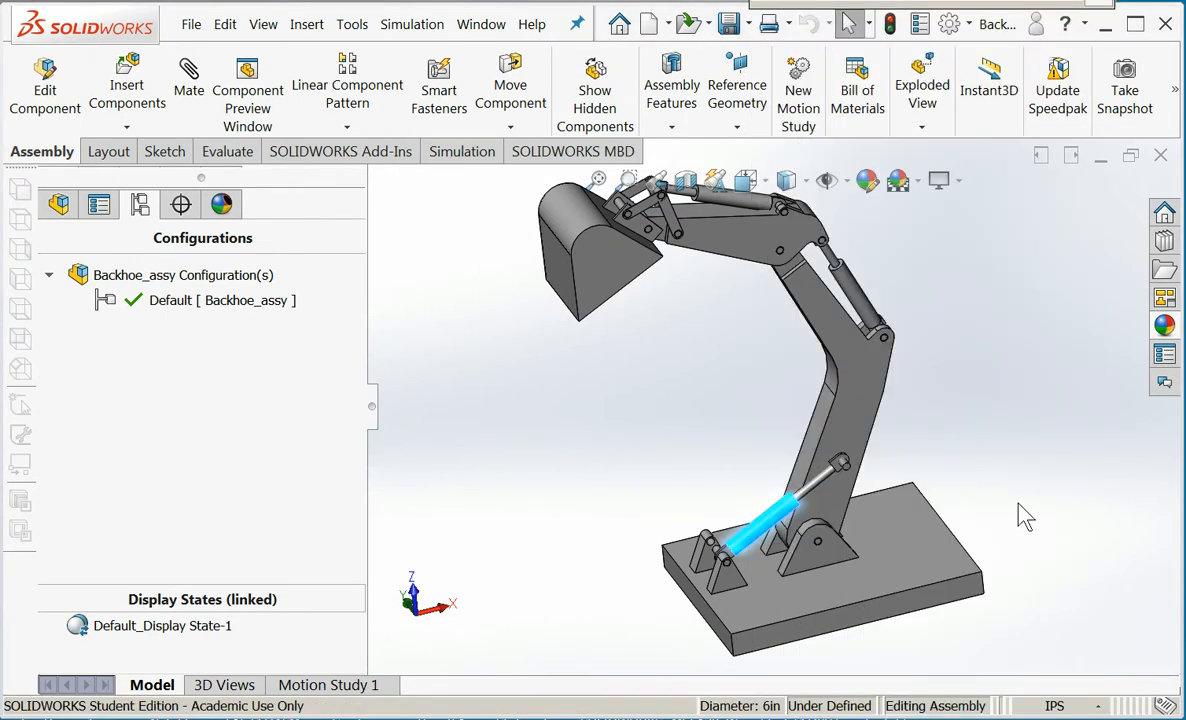
mouse_move(1064, 20)
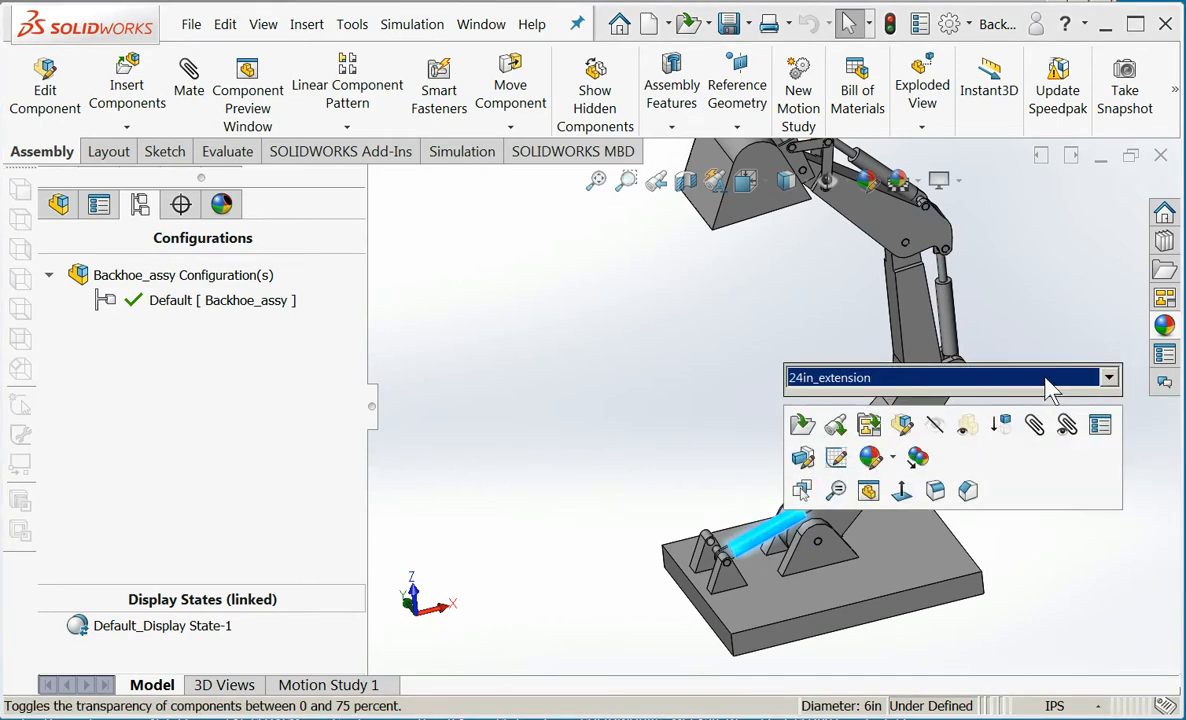
click(1108, 376)
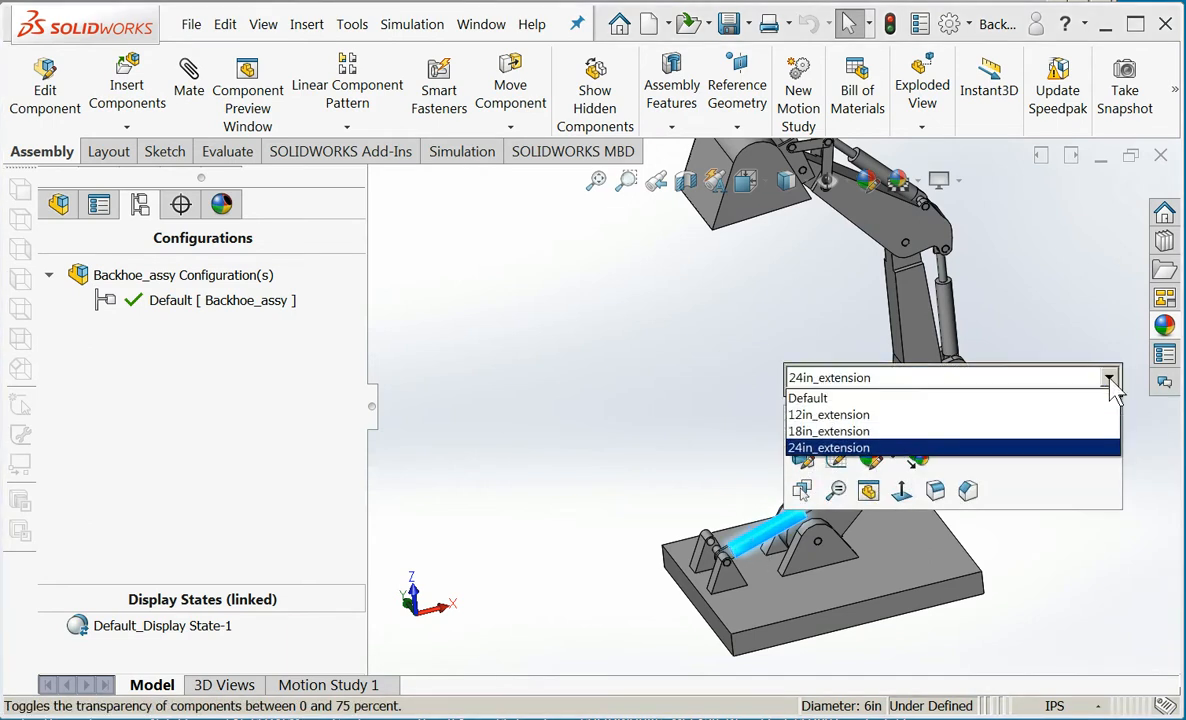
click(828, 414)
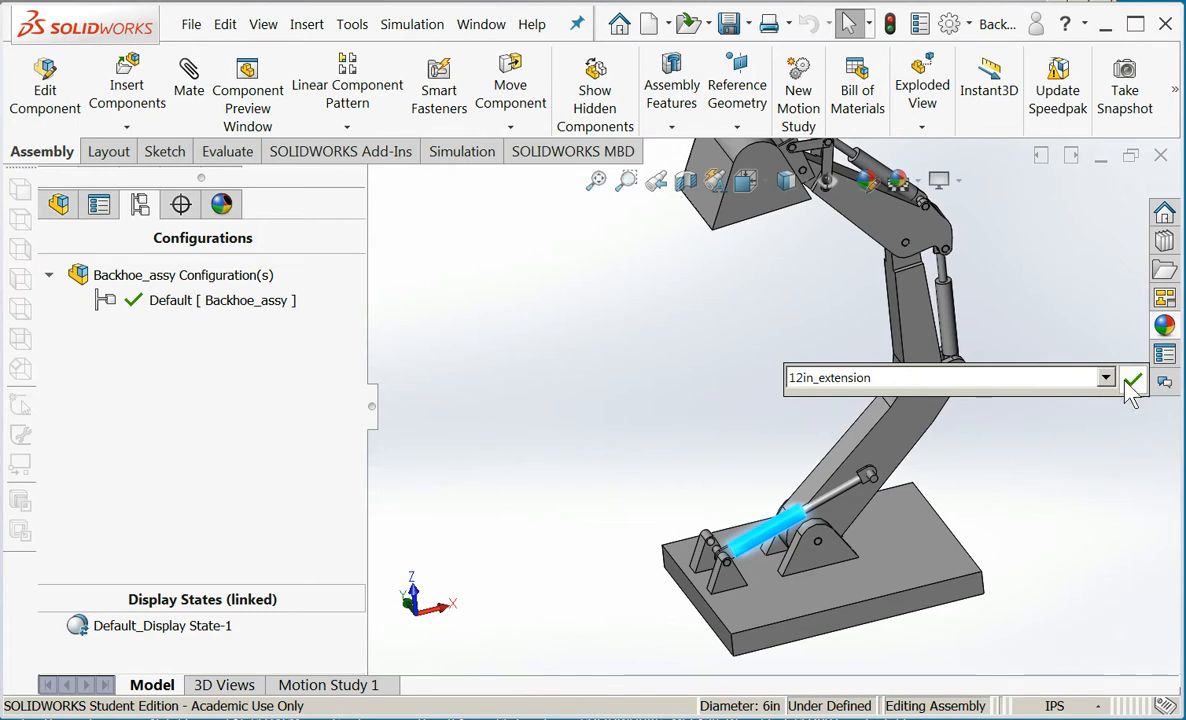
click(1132, 382)
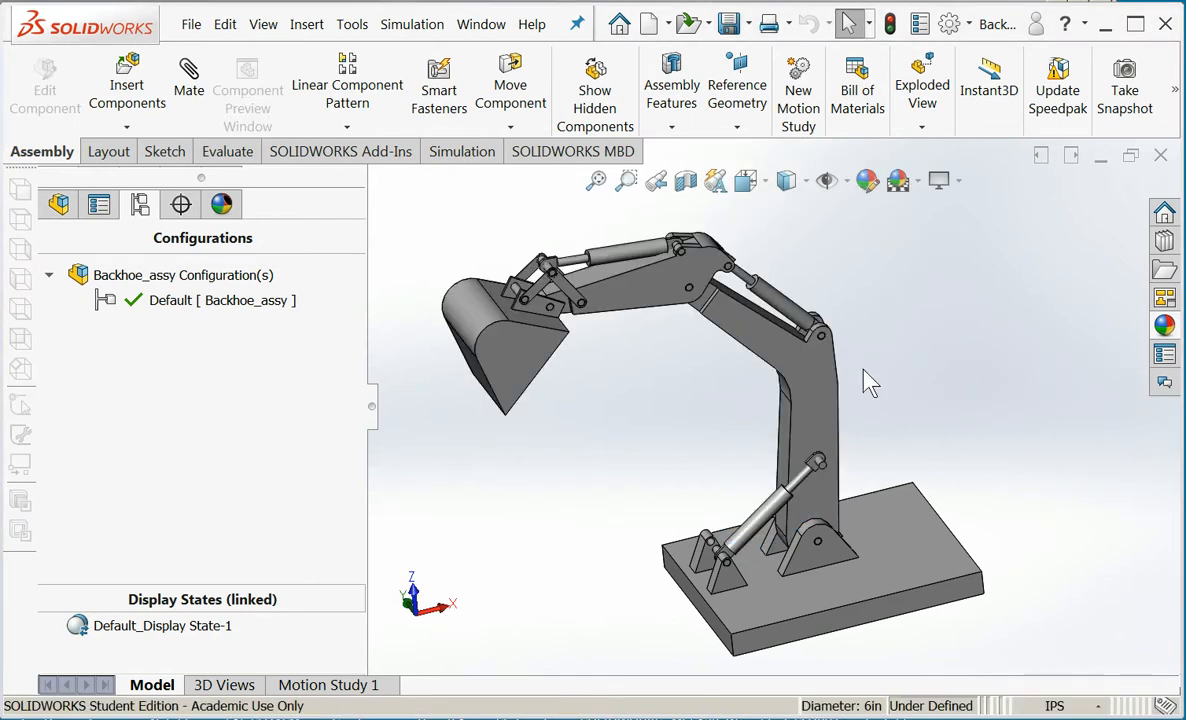
mouse_move(768, 522)
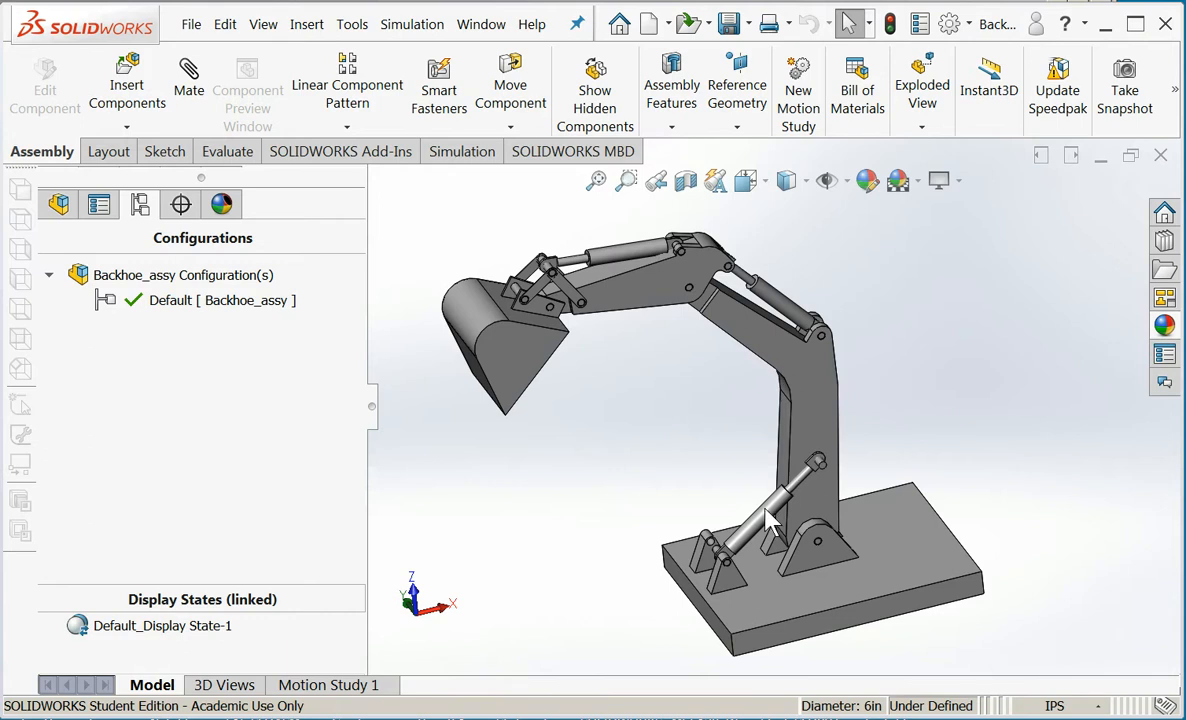
mouse_move(800, 378)
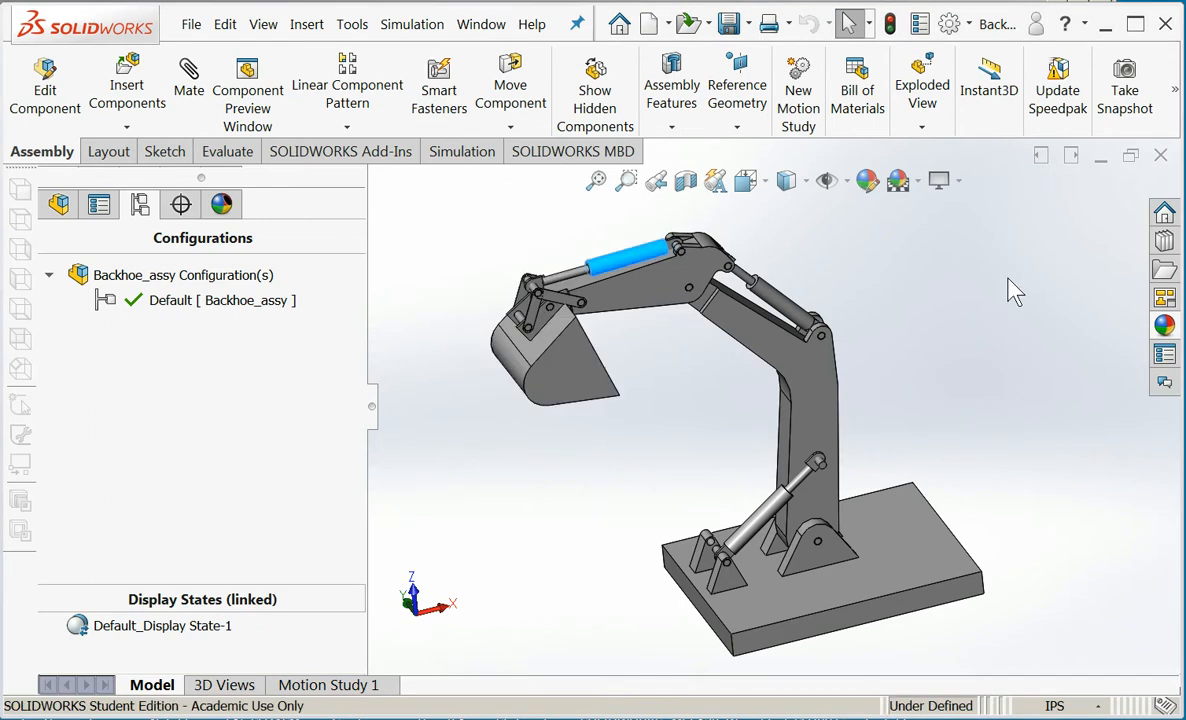
mouse_move(808, 392)
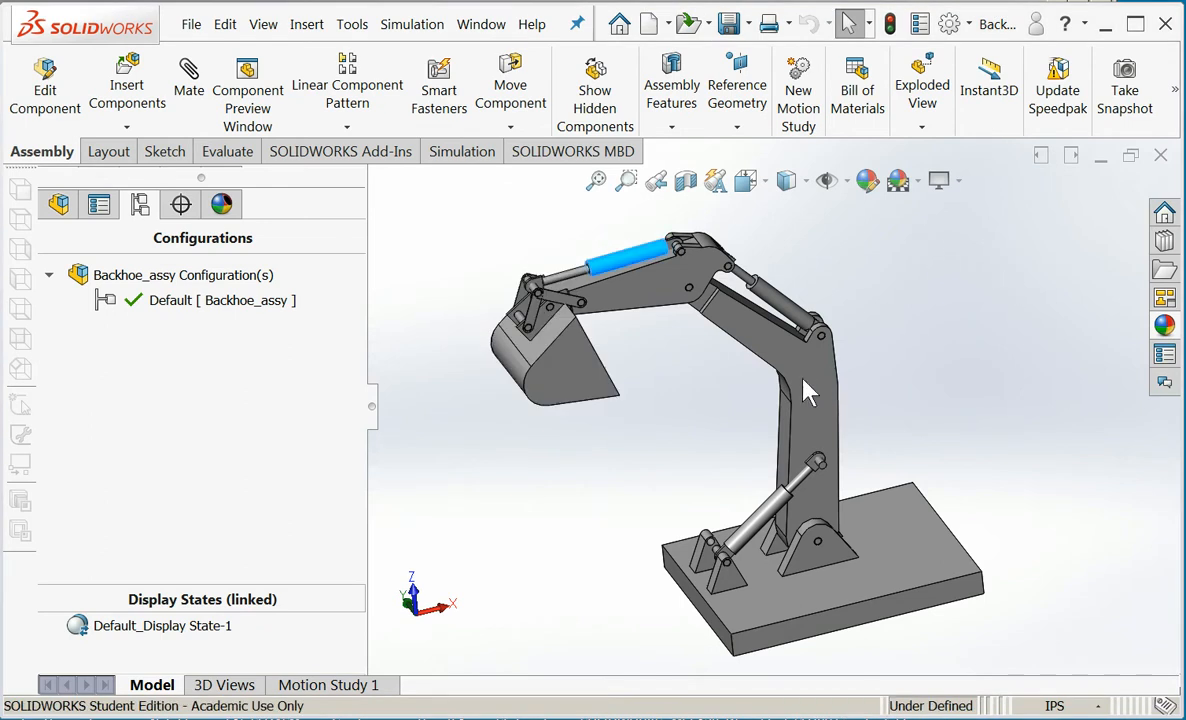
Set the upper arm cylinder instance to the 24in_extension configuration, swinging the bucket down
click(784, 304)
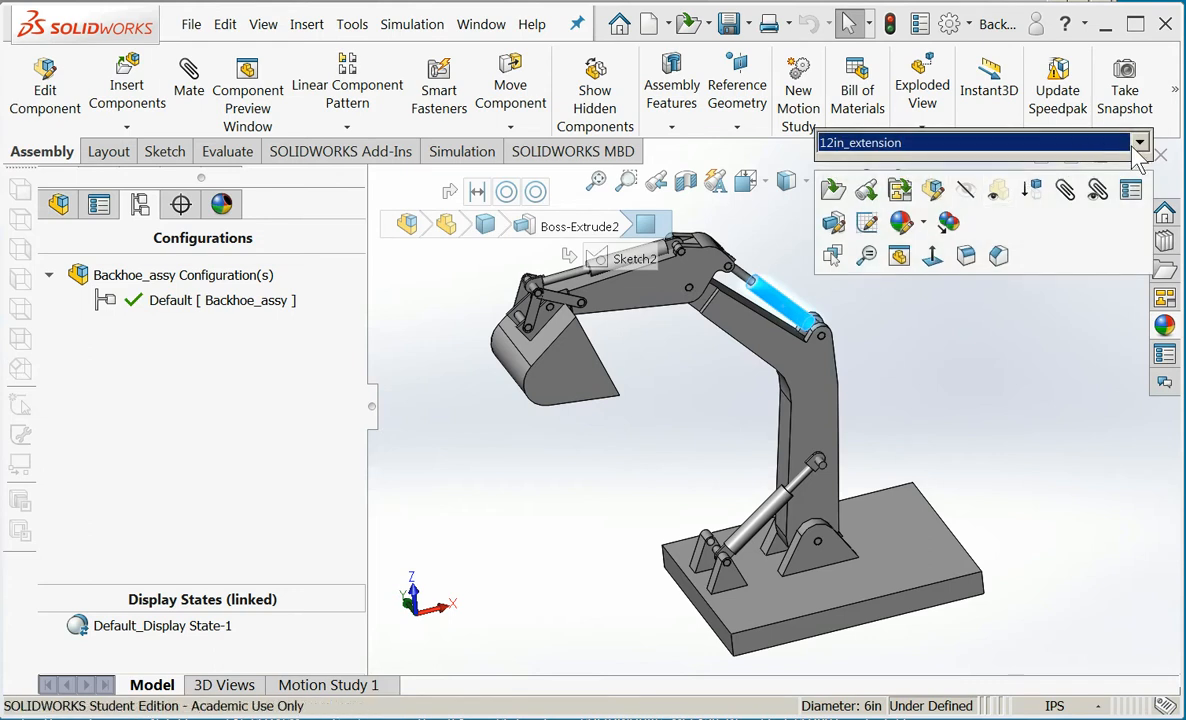
click(1138, 142)
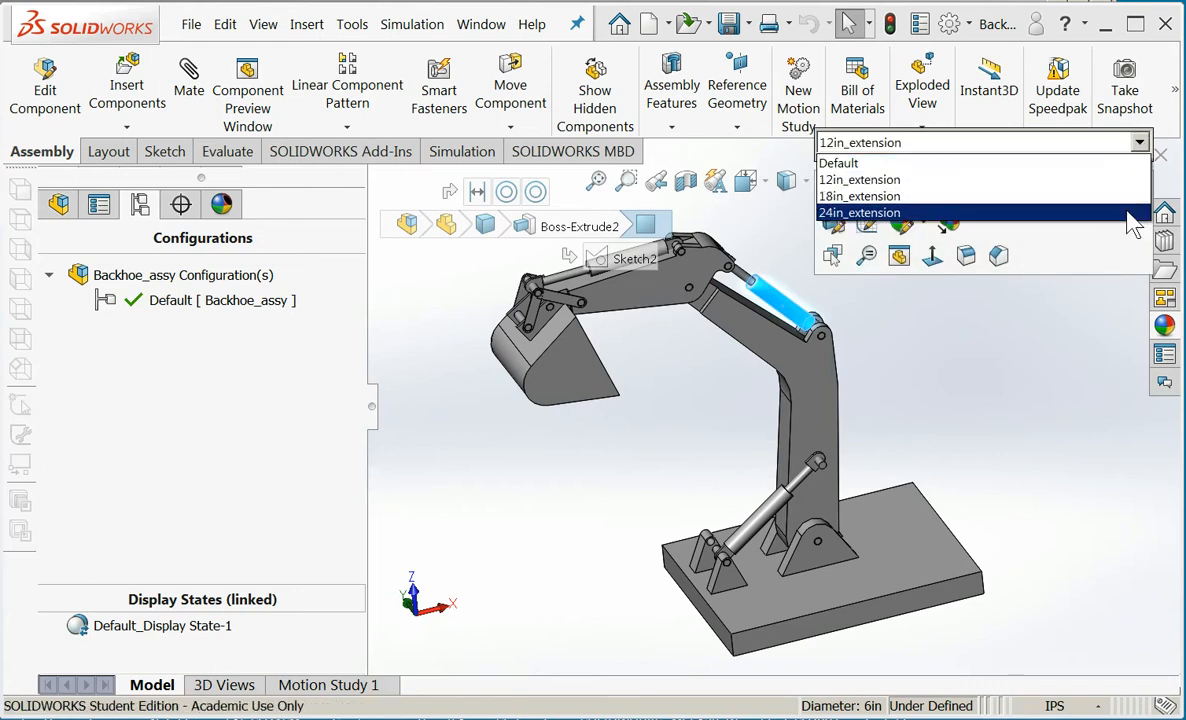
click(858, 212)
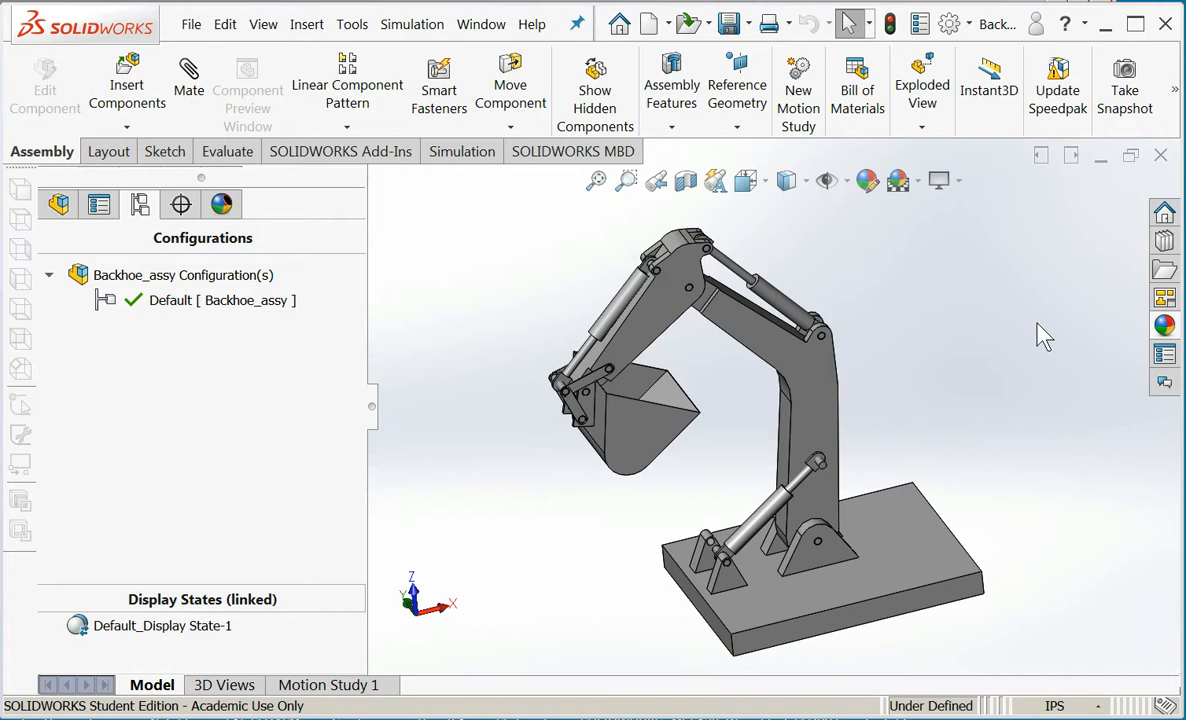
mouse_move(616, 324)
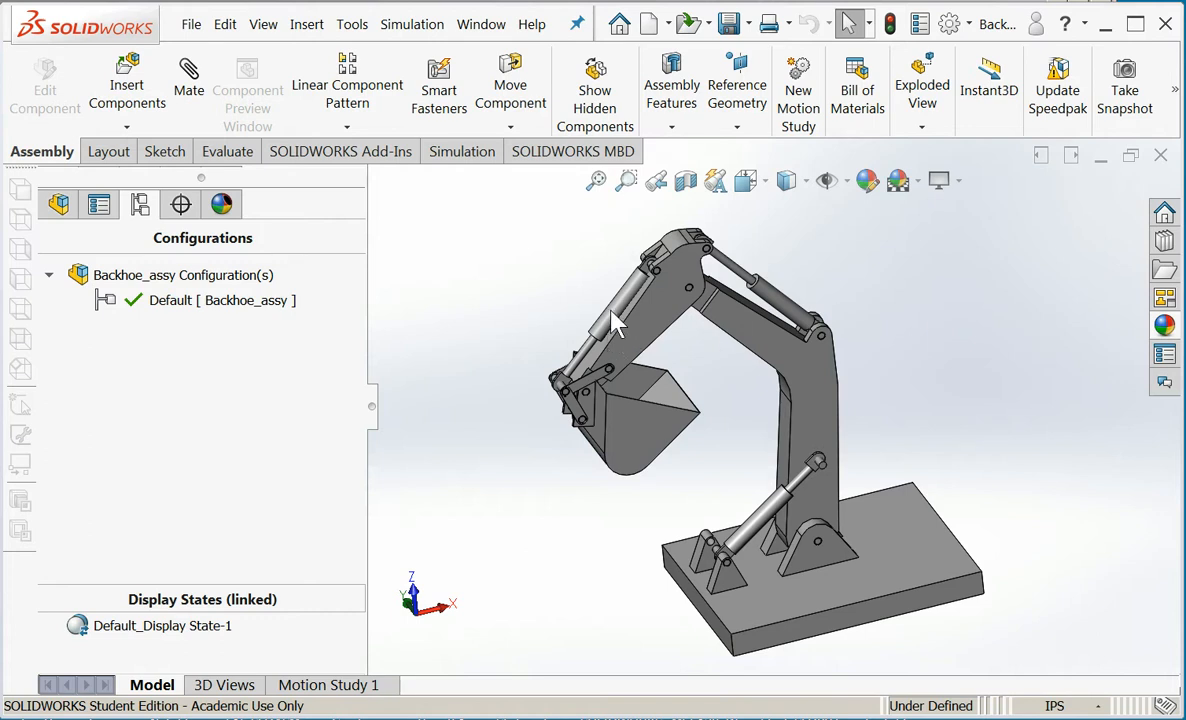